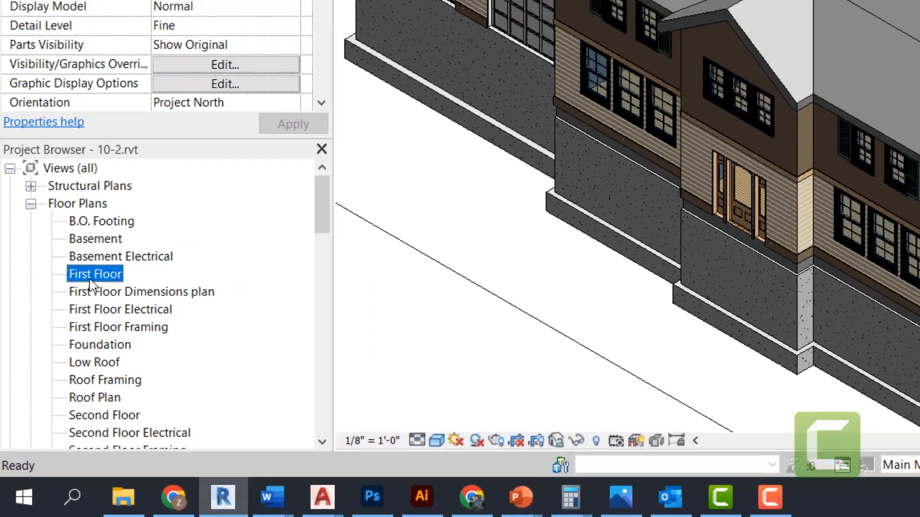
# Open the First Floor plan view from the Project Browser
pyautogui.doubleClick(94, 274)
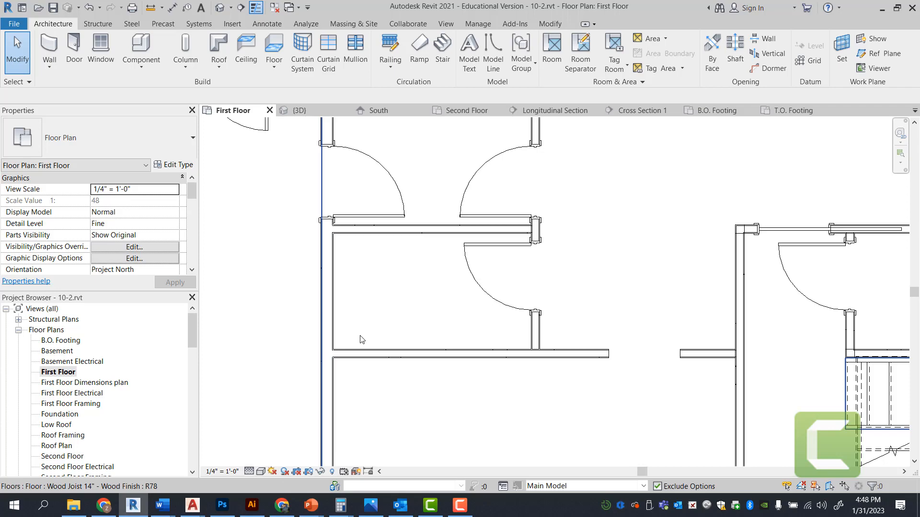
pyautogui.moveTo(352, 330)
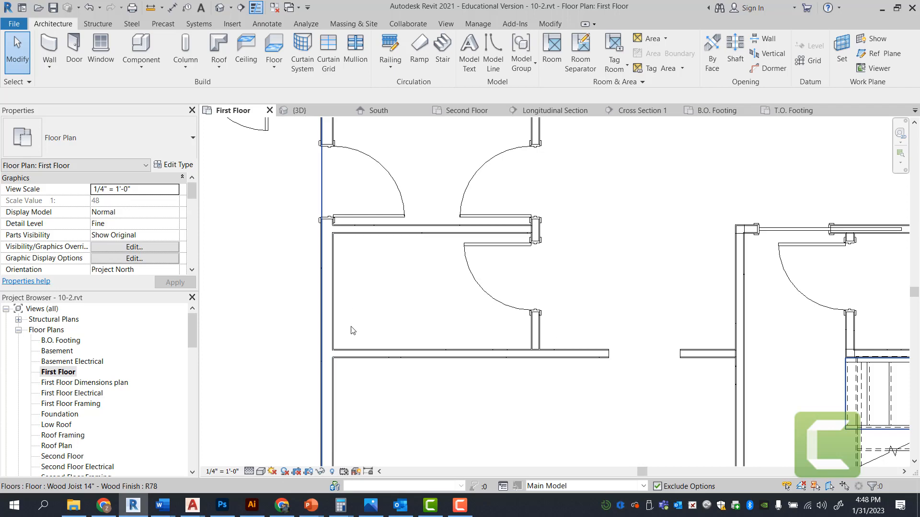
pyautogui.moveTo(361, 316)
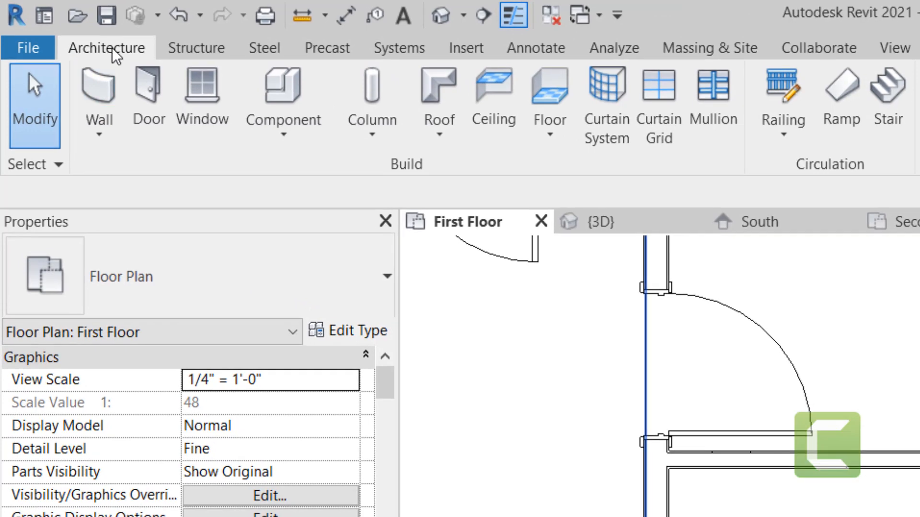
pyautogui.moveTo(401, 172)
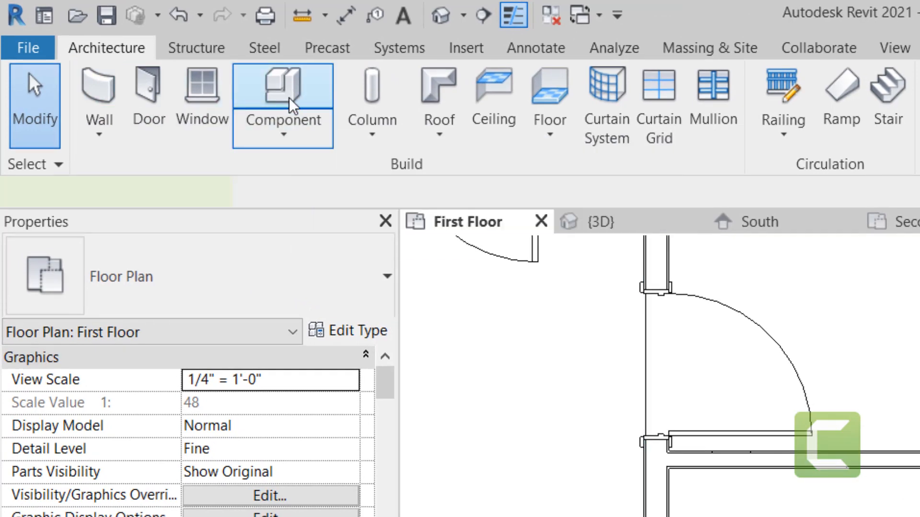
# Place a Toilet-Domestic-3D against the left wall and set its lower-wall distance to 4
pyautogui.click(282, 96)
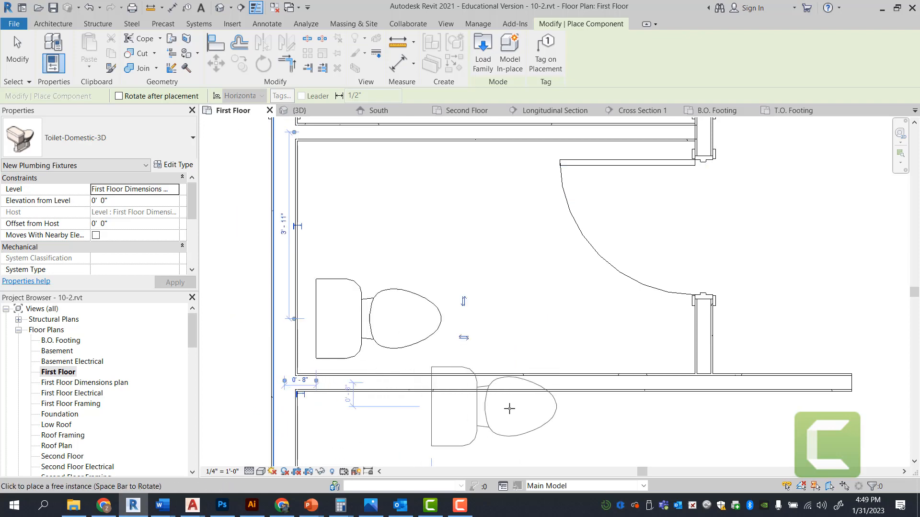
pyautogui.click(397, 319)
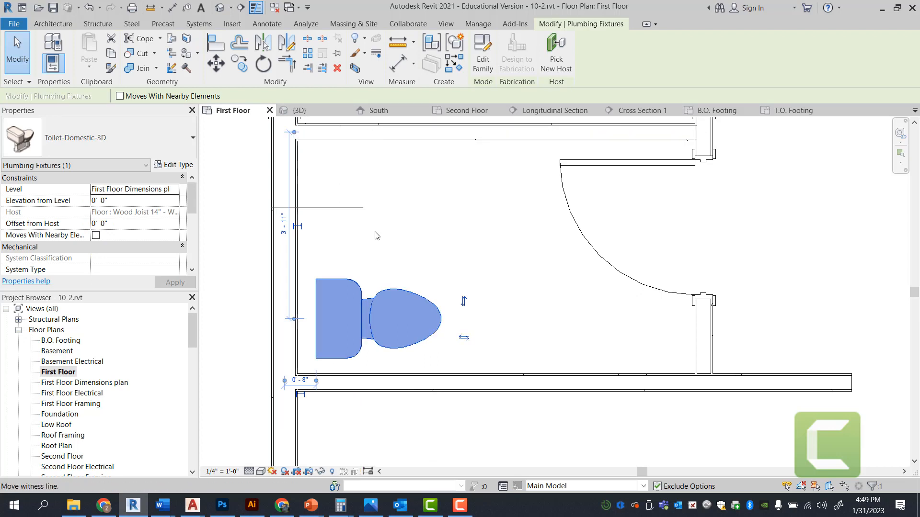
pyautogui.moveTo(458, 380)
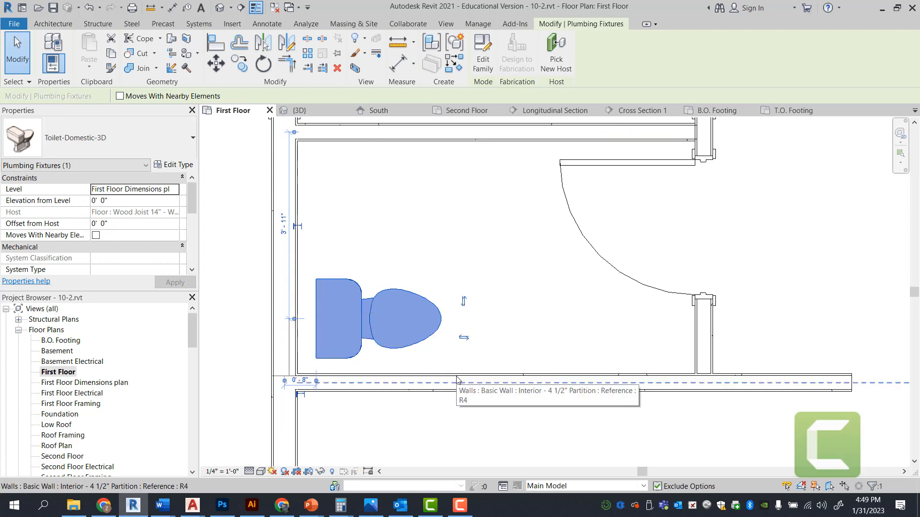
pyautogui.moveTo(456, 377)
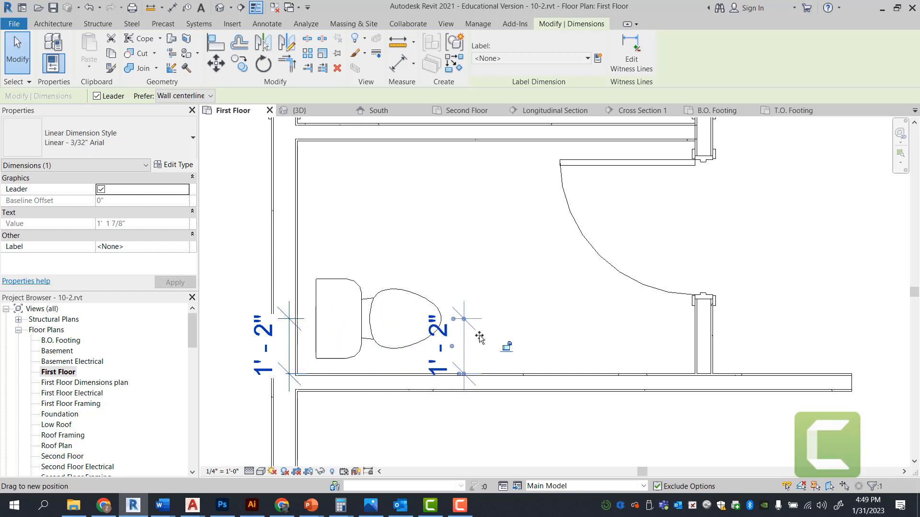
pyautogui.click(400, 322)
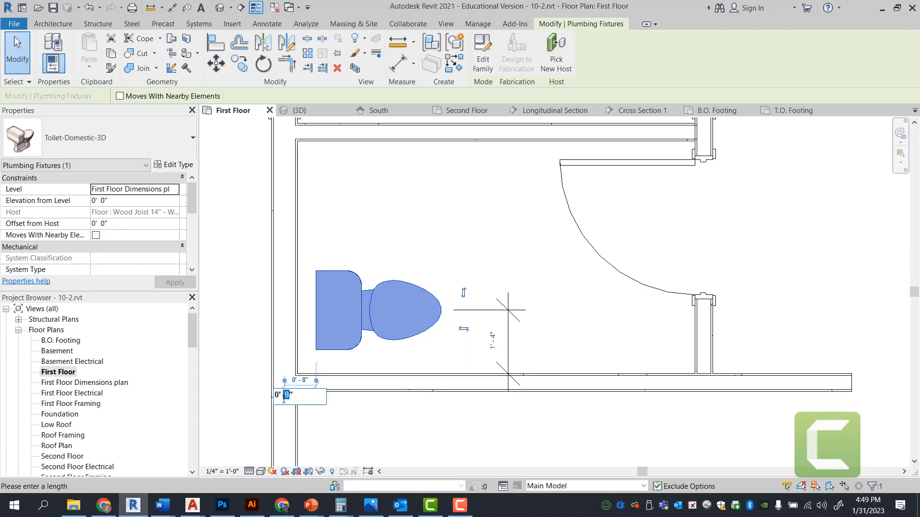
pyautogui.write('4')
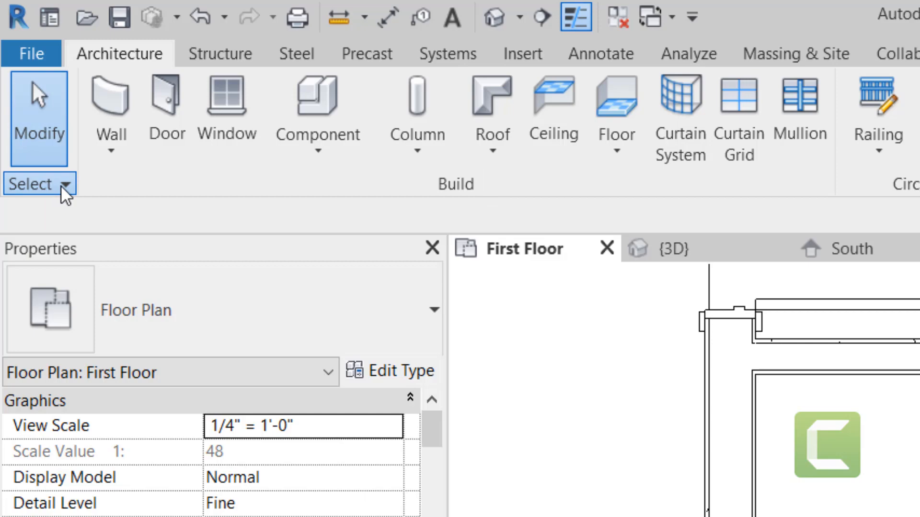
# Choose the Vanity Cabinet-Double Door Sink Unit 24" from the component type list
pyautogui.click(57, 184)
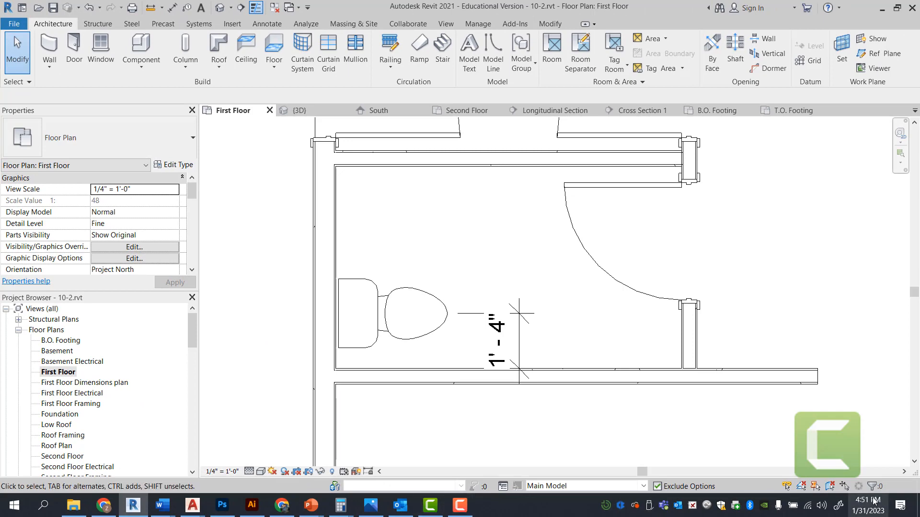
pyautogui.moveTo(828, 485)
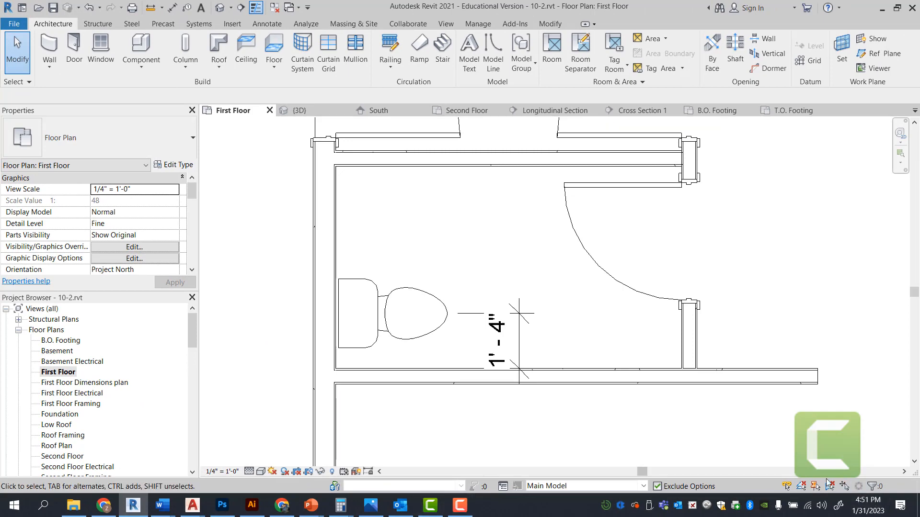
pyautogui.moveTo(686, 409)
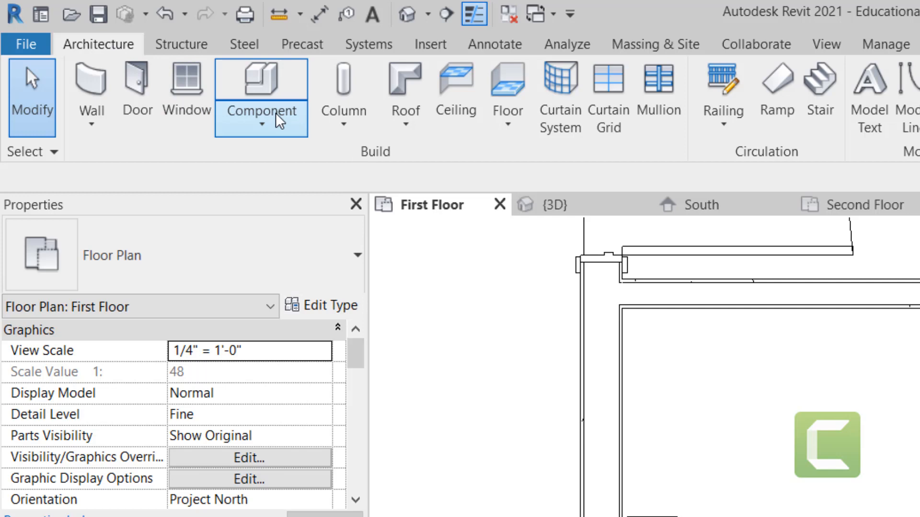
pyautogui.click(262, 80)
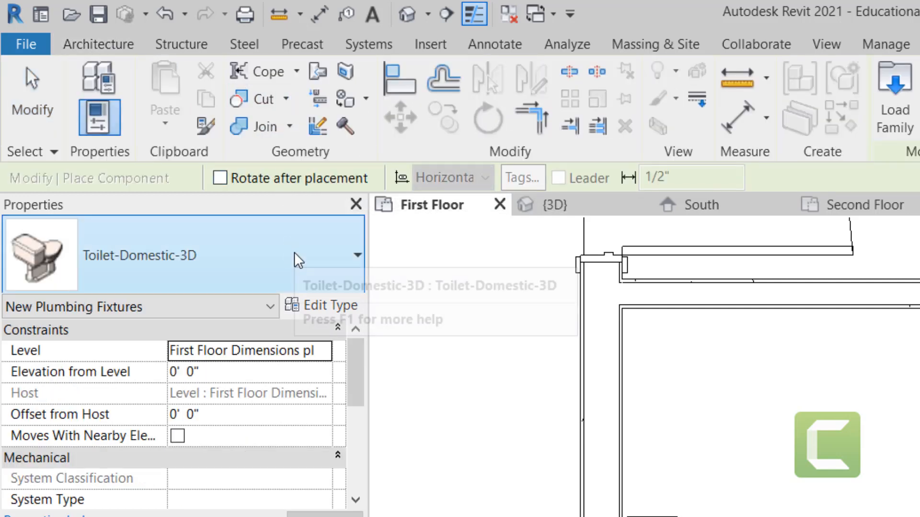
pyautogui.click(356, 256)
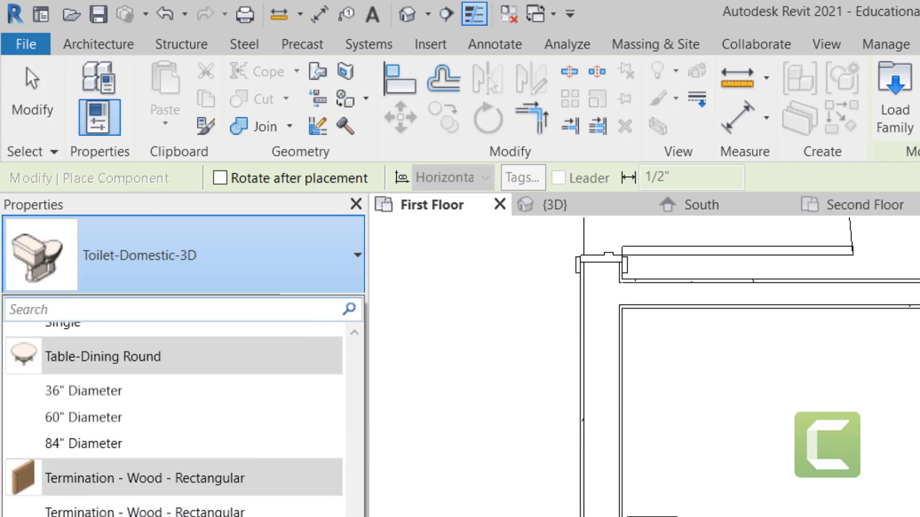
pyautogui.scroll(-3)
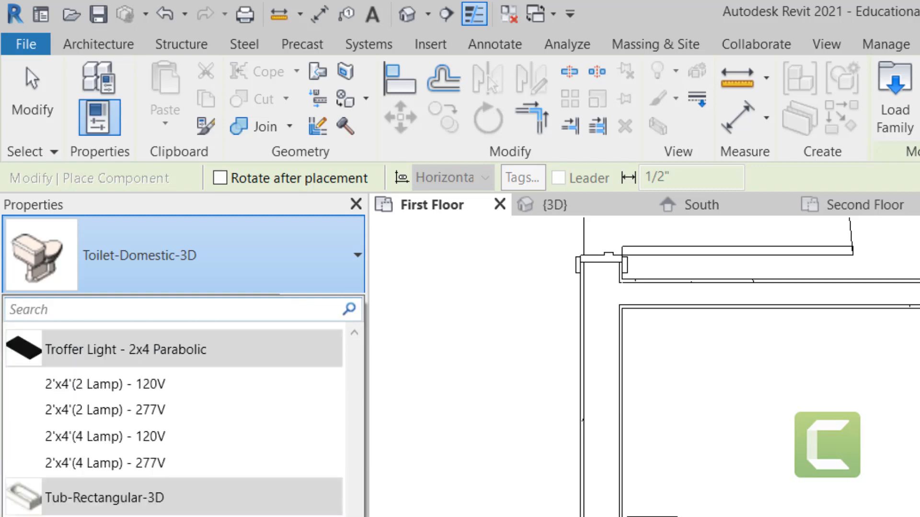
pyautogui.scroll(-3)
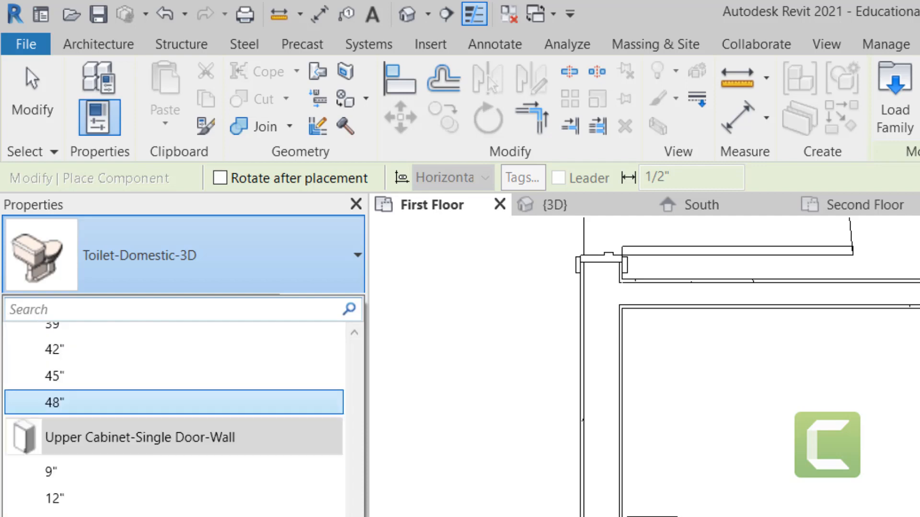
pyautogui.scroll(-3)
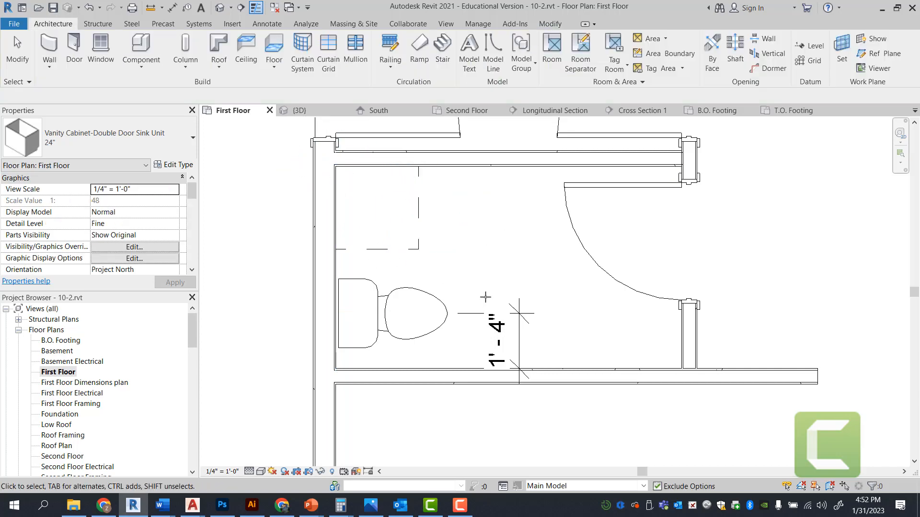
pyautogui.click(376, 208)
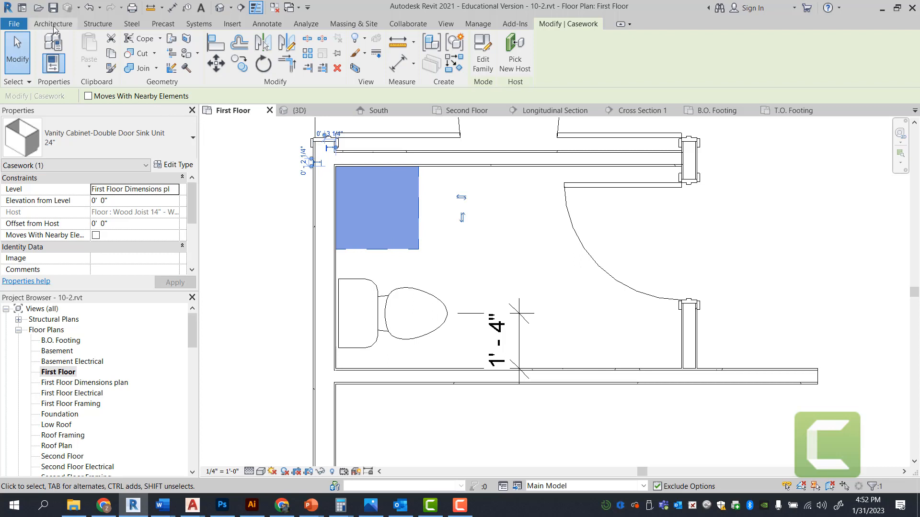
# Create an interior elevation marker facing the toilet wall in the half bath
pyautogui.click(445, 23)
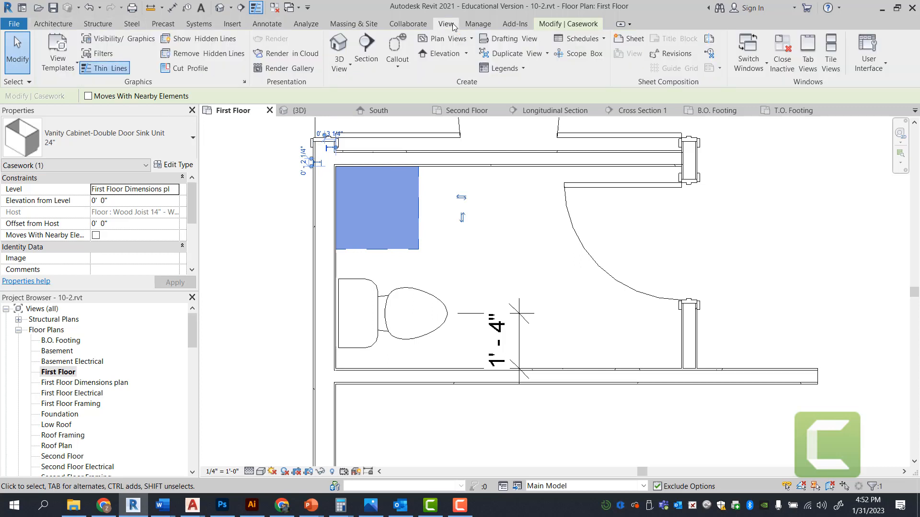
pyautogui.moveTo(440, 62)
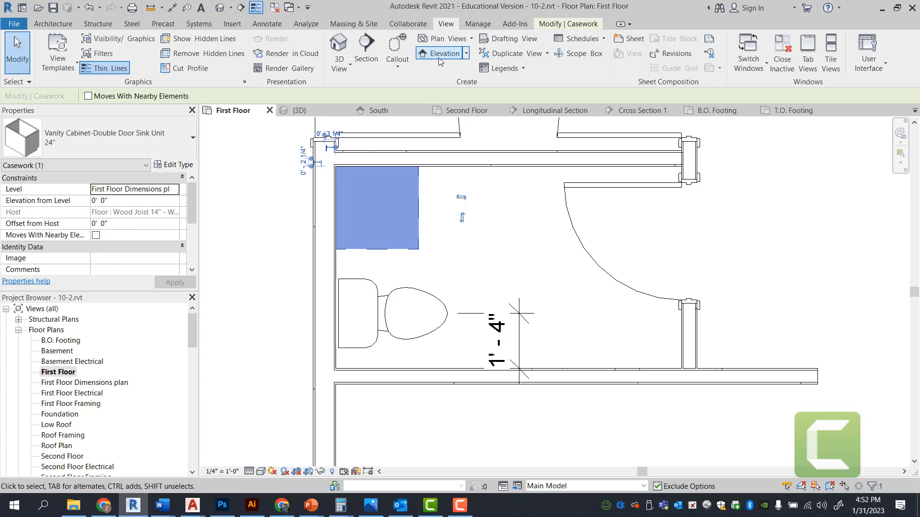
pyautogui.click(466, 53)
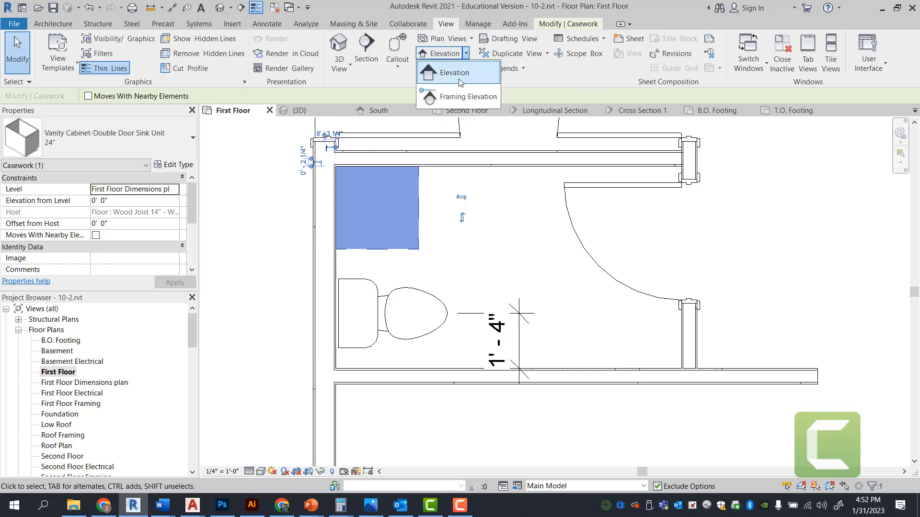
pyautogui.click(454, 73)
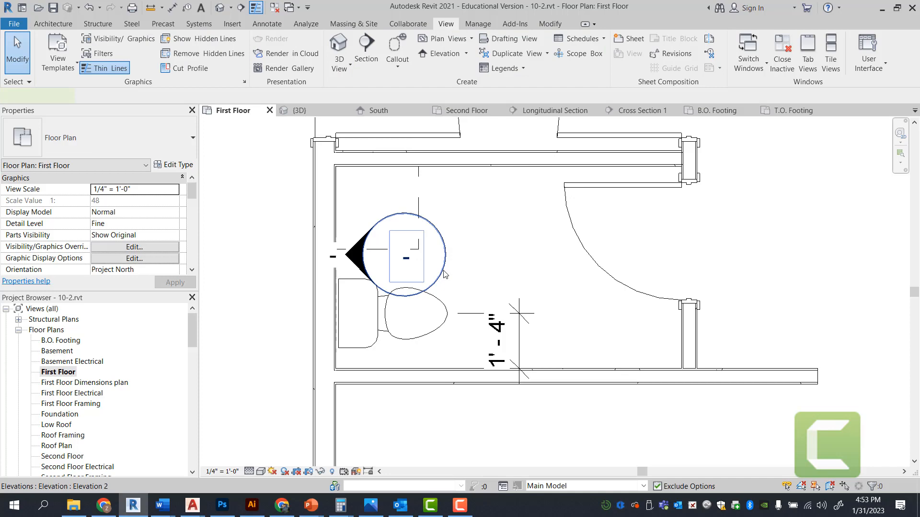
pyautogui.click(405, 258)
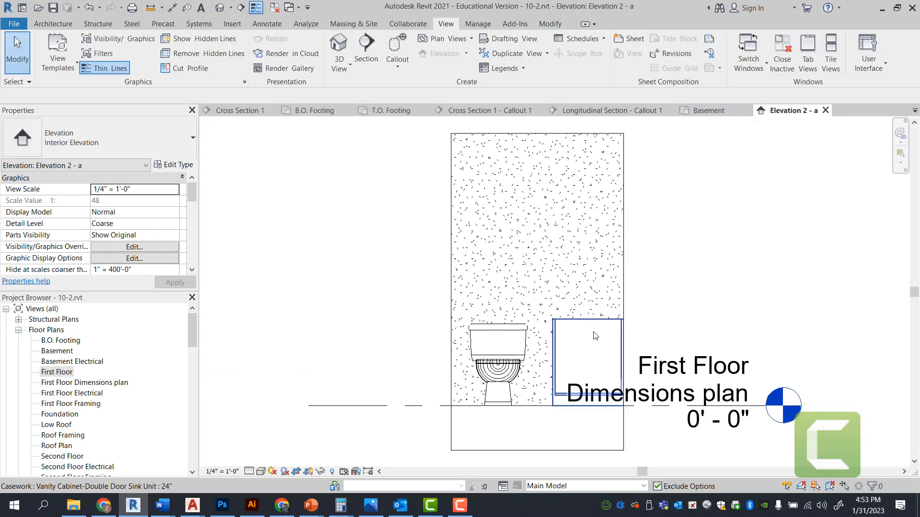
pyautogui.click(595, 335)
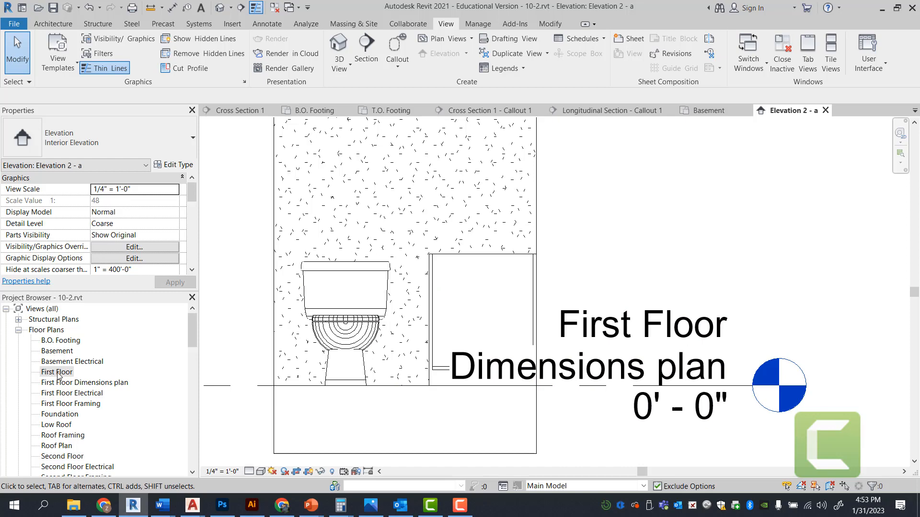
pyautogui.click(56, 373)
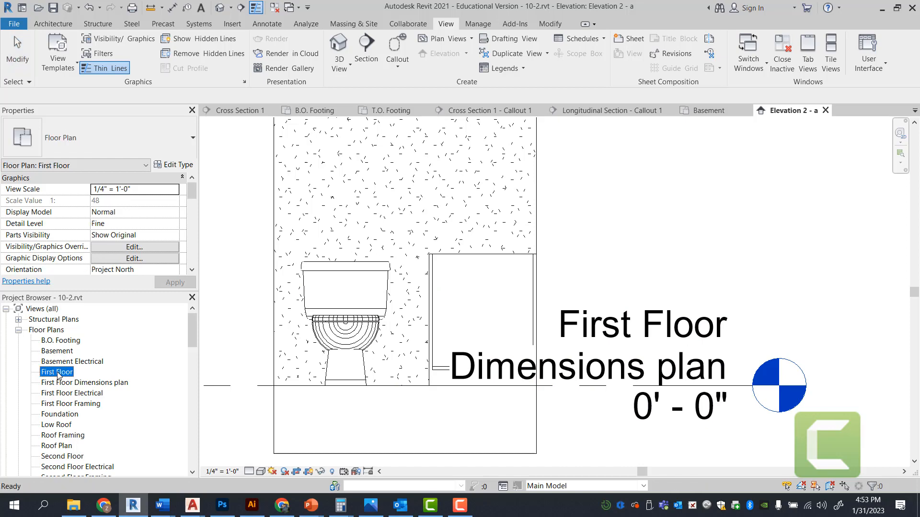
# Return to the First Floor plan, select the vanity cabinet and bring up its Modify tools
pyautogui.doubleClick(56, 372)
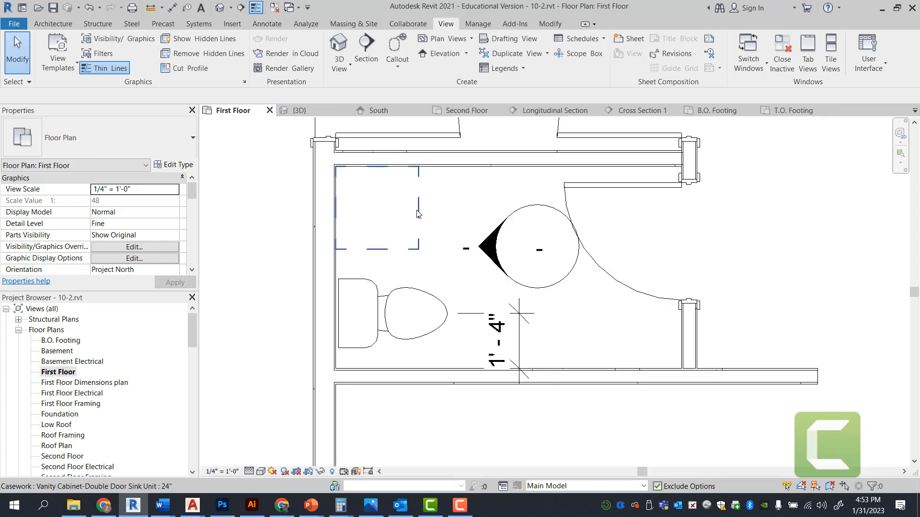
pyautogui.click(377, 213)
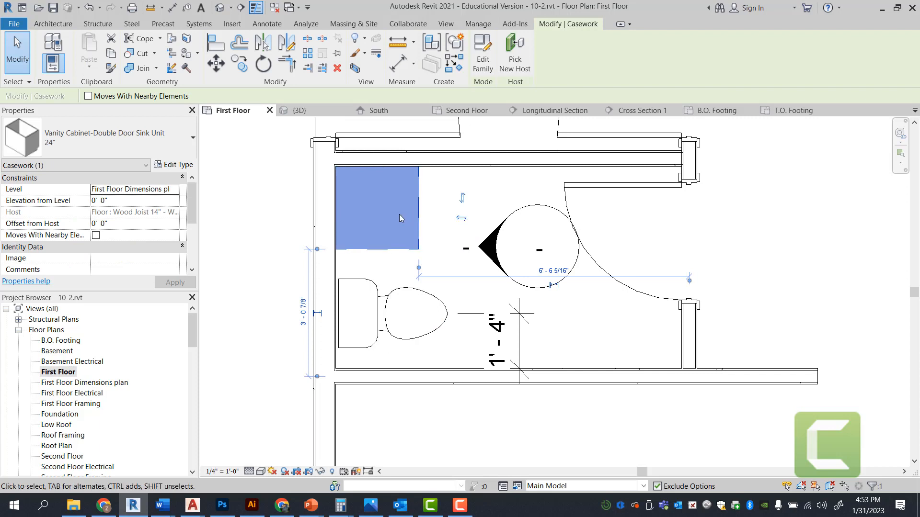
pyautogui.click(263, 64)
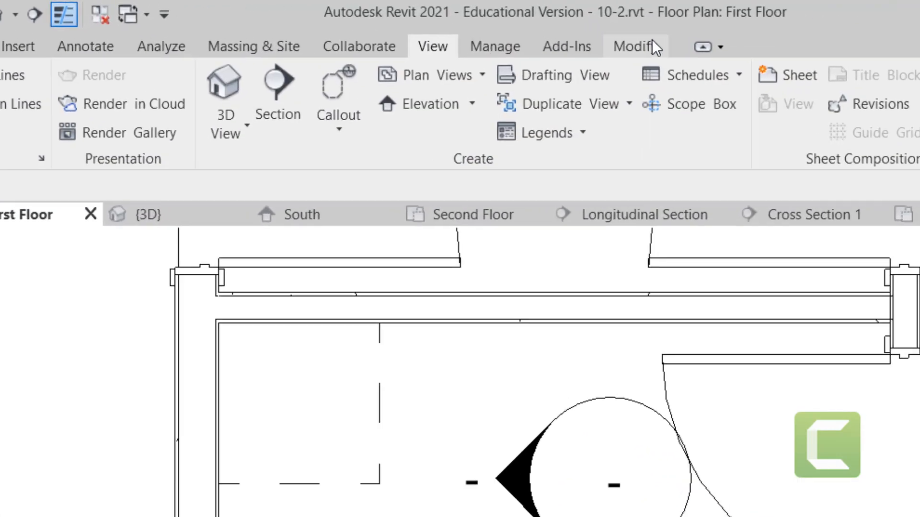
pyautogui.click(638, 47)
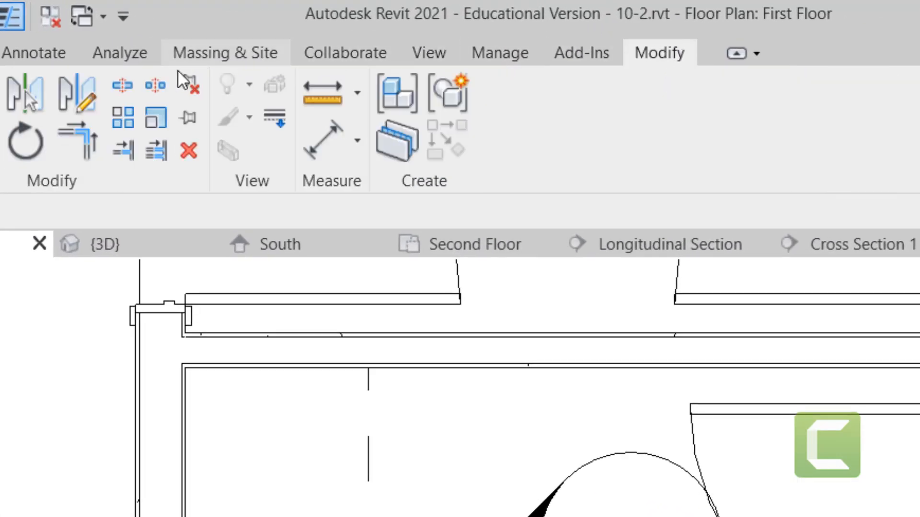
pyautogui.moveTo(172, 455)
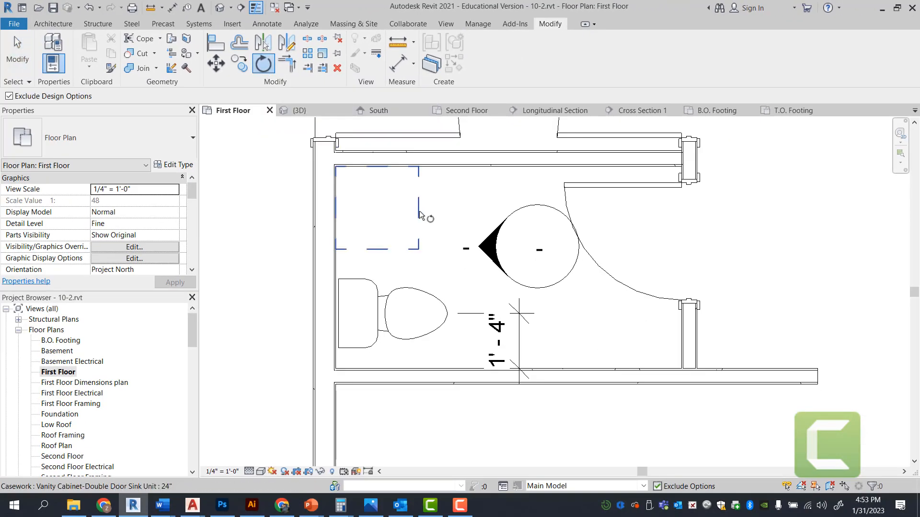
pyautogui.click(377, 208)
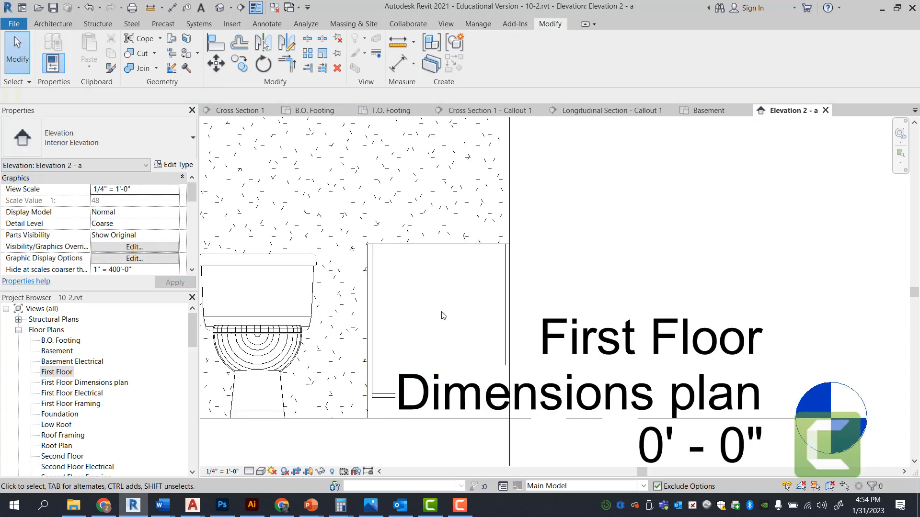
pyautogui.click(258, 341)
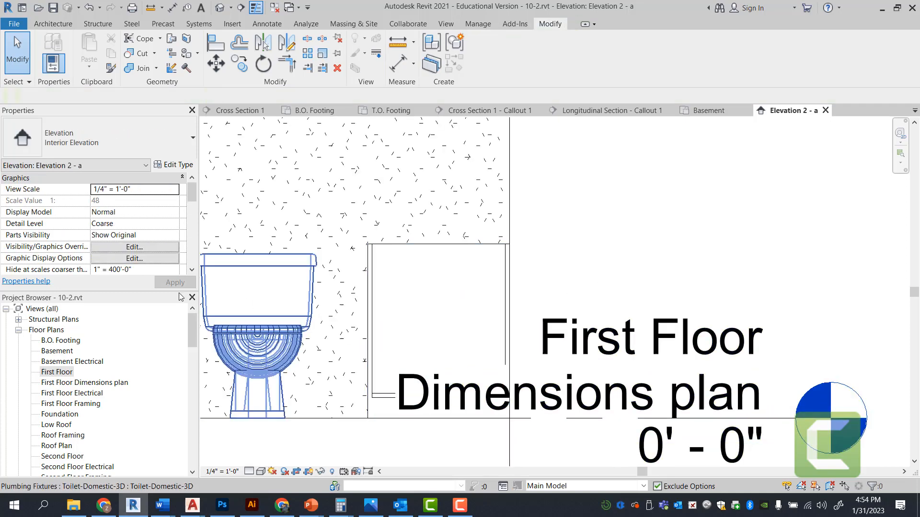
pyautogui.doubleClick(57, 372)
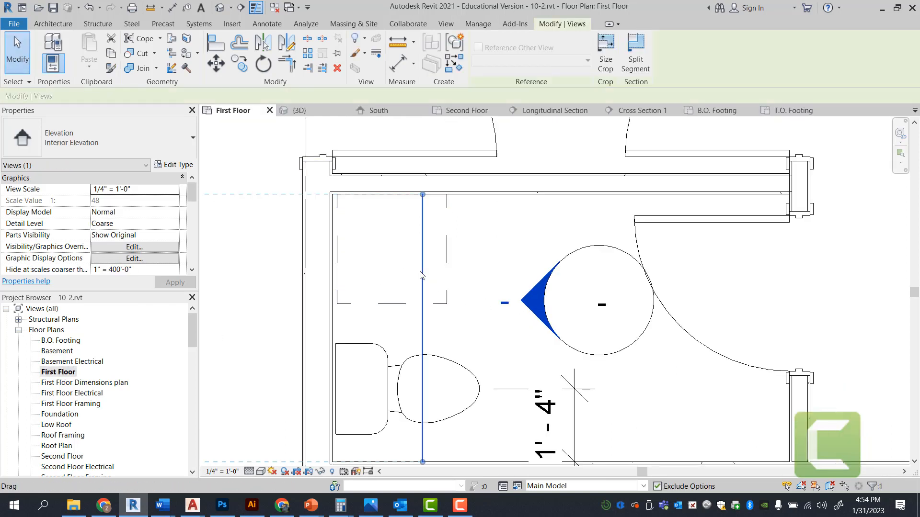
pyautogui.click(305, 238)
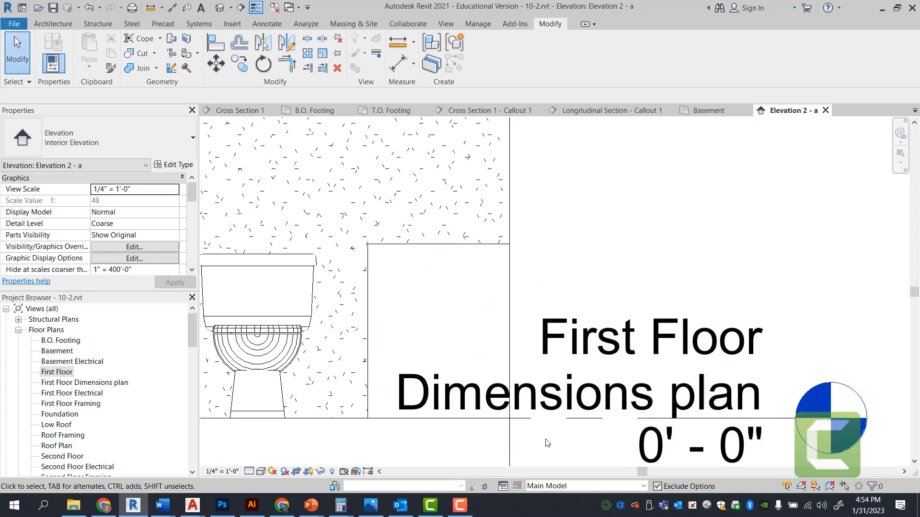
pyautogui.moveTo(65, 379)
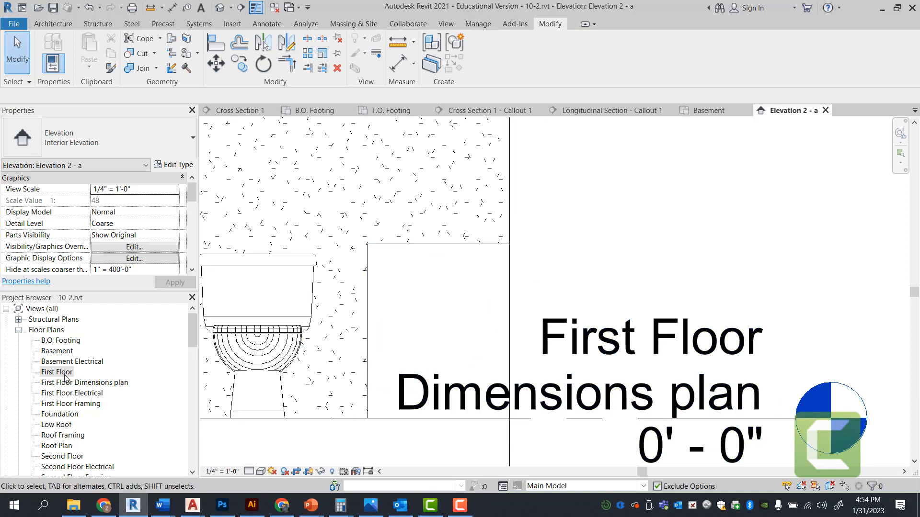
# Revisit the vanity cabinet in the First Floor plan so it shows in the elevation
pyautogui.doubleClick(56, 372)
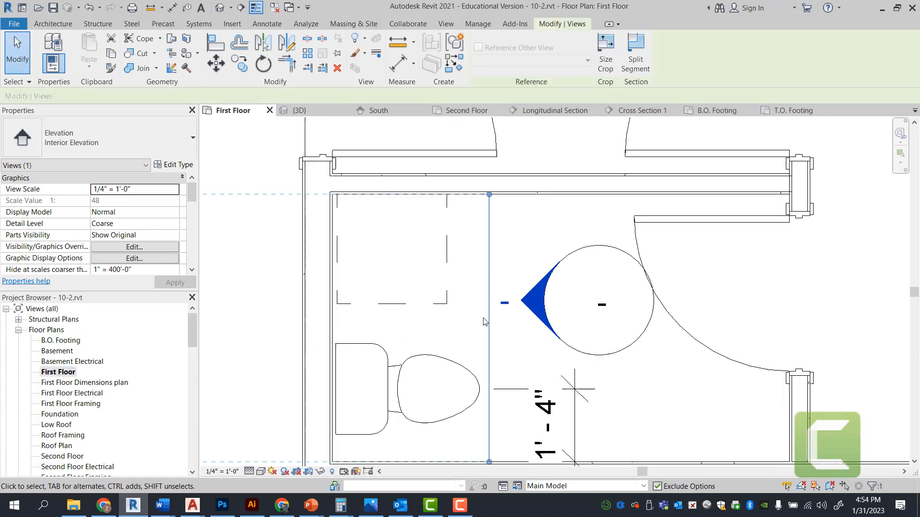
pyautogui.moveTo(434, 340)
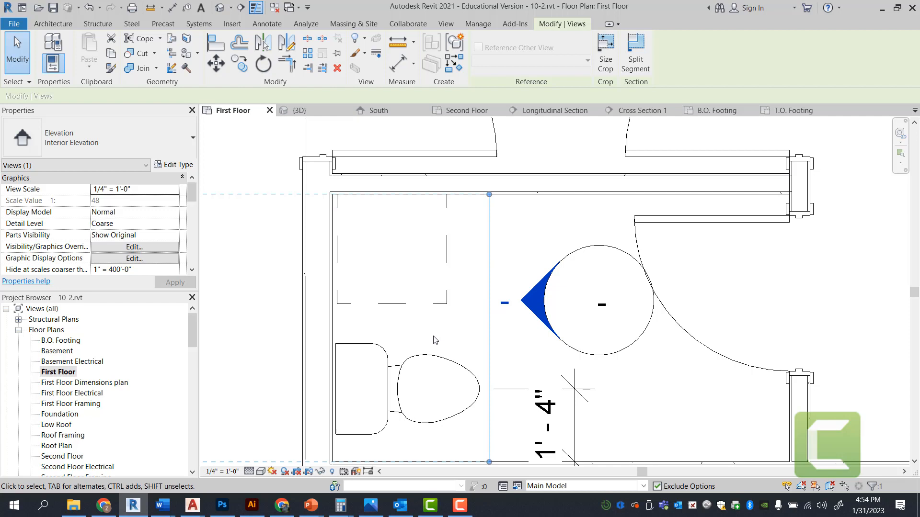
pyautogui.moveTo(448, 259)
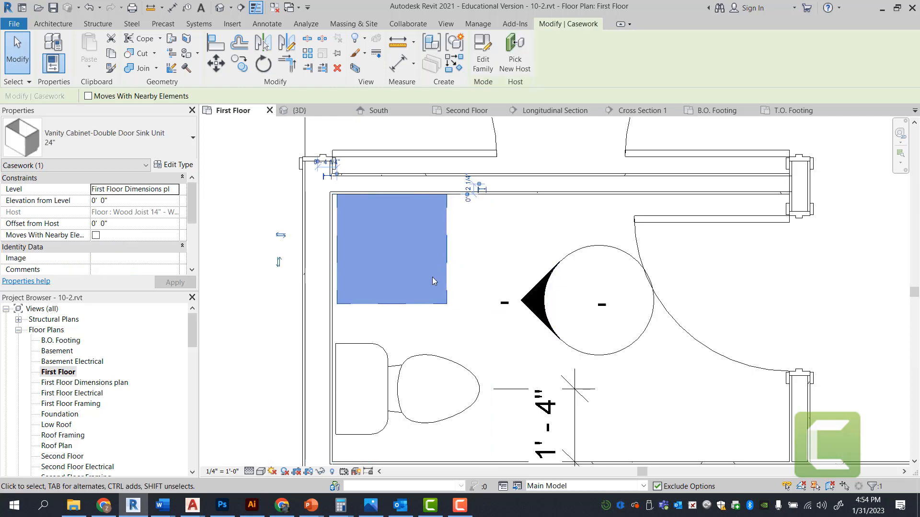
pyautogui.click(263, 63)
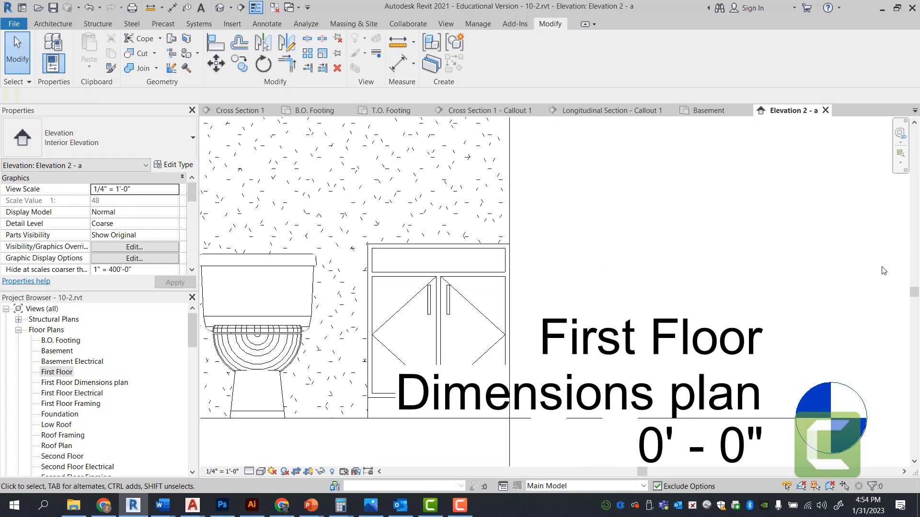
pyautogui.moveTo(801, 226)
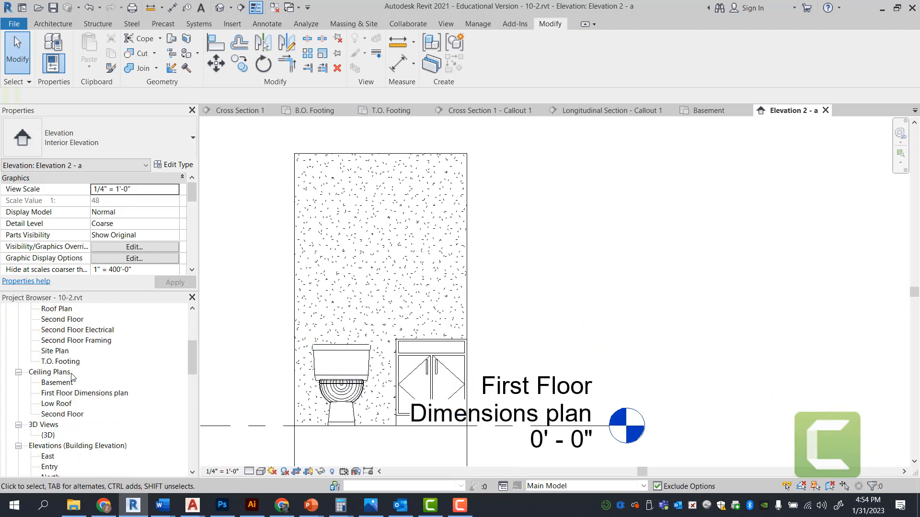
# Place the Vanity Counter Top w Round Sink Hole 24" Depth over the vanity cabinet
pyautogui.scroll(-3)
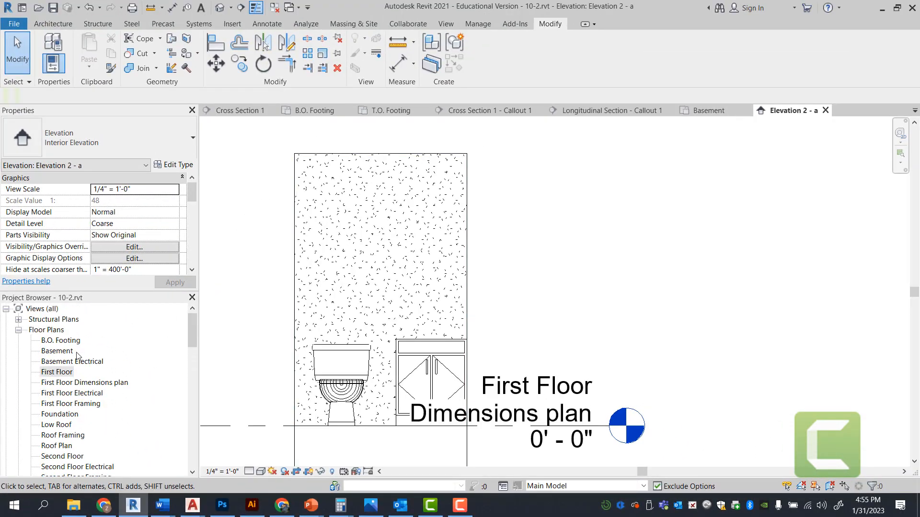
pyautogui.doubleClick(57, 372)
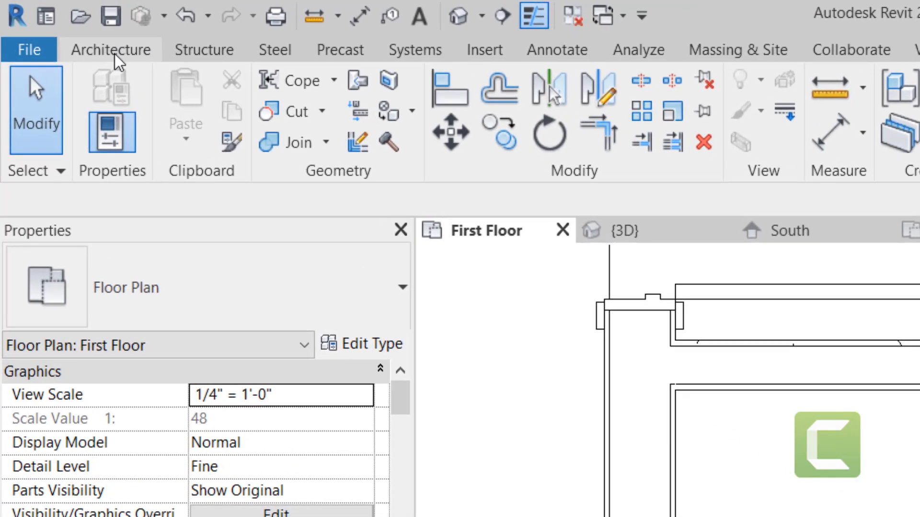
pyautogui.click(111, 49)
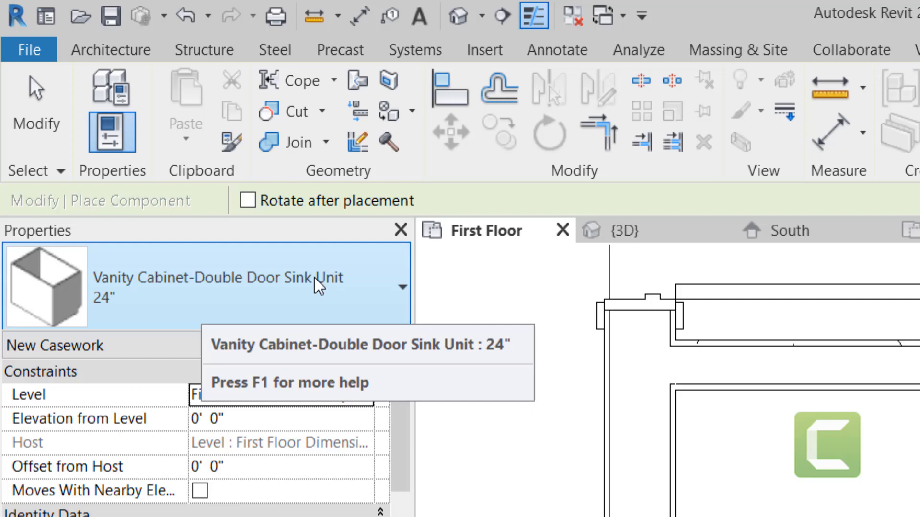
pyautogui.click(402, 286)
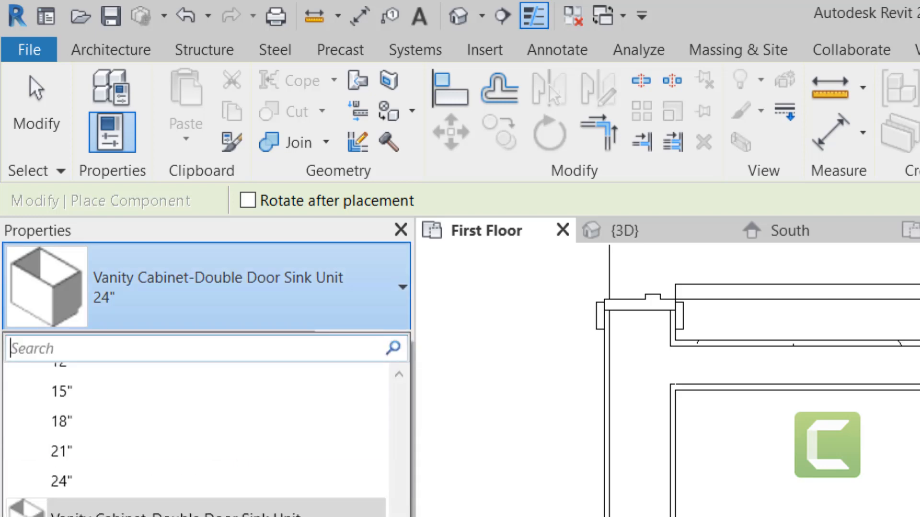
pyautogui.scroll(-3)
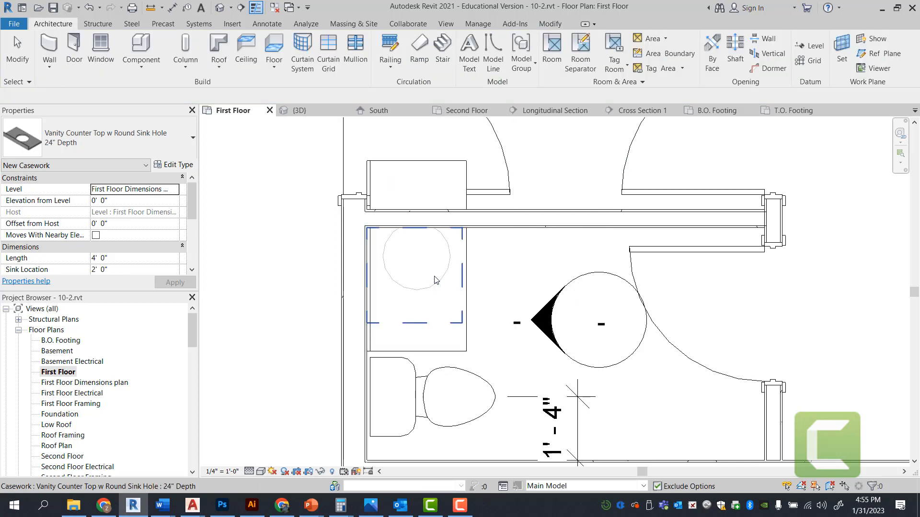
pyautogui.click(417, 278)
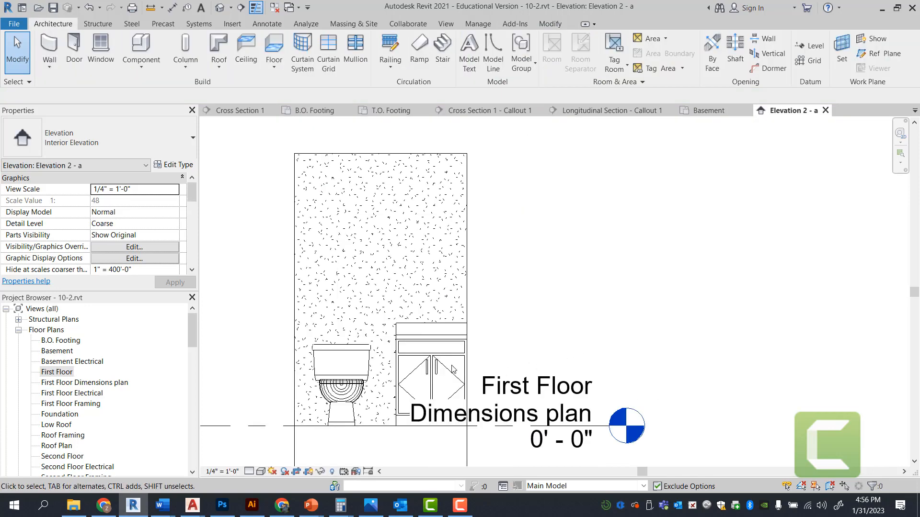
pyautogui.click(429, 368)
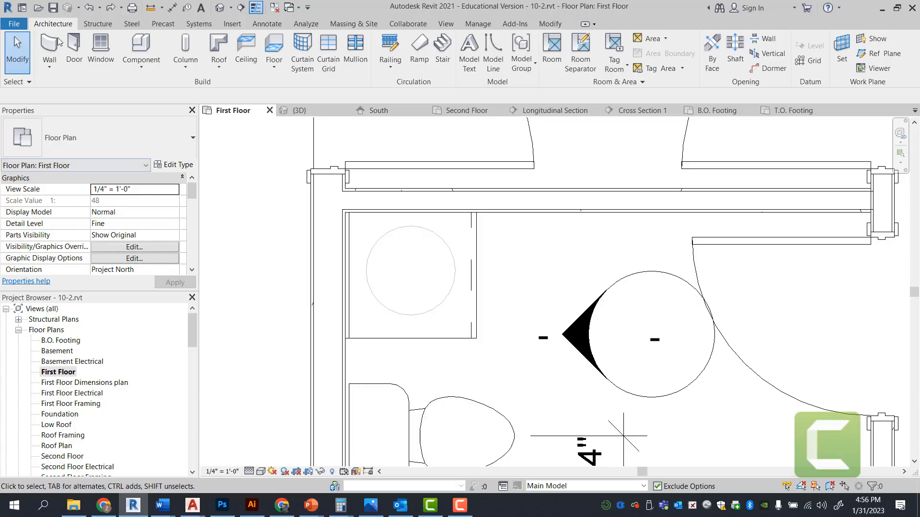
pyautogui.moveTo(184, 46)
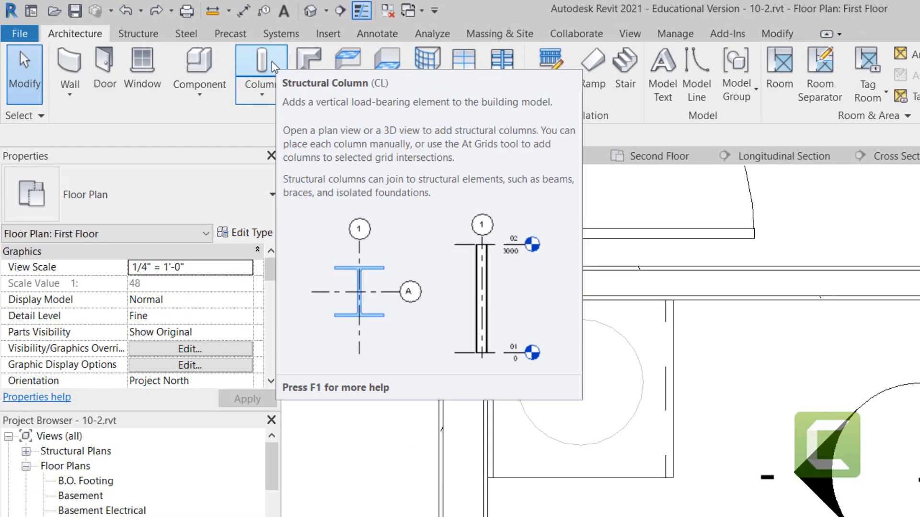
pyautogui.moveTo(73, 39)
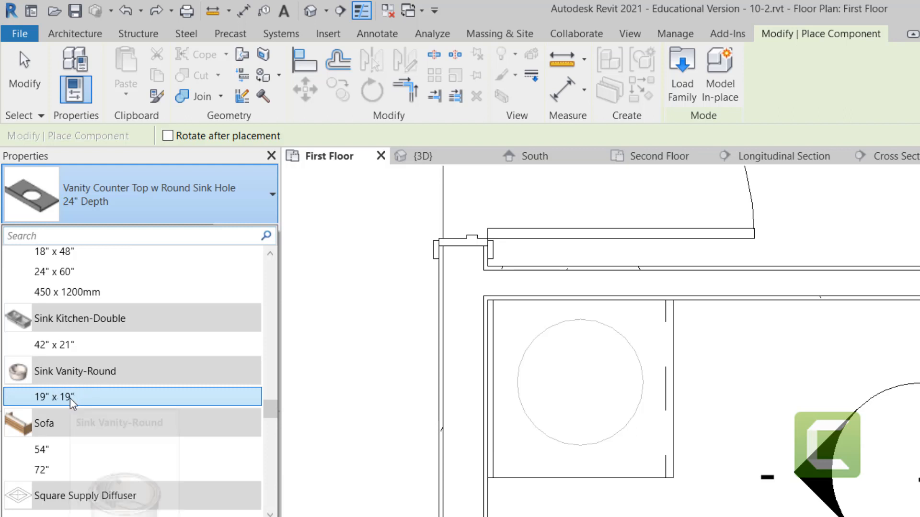
pyautogui.moveTo(74, 406)
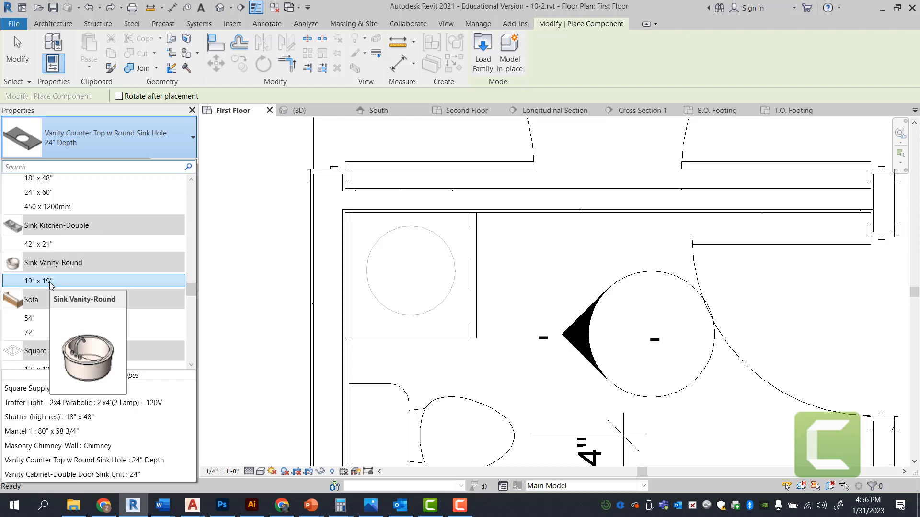
# Choose the Sink Vanity-Round 19" x 19" type for the countertop
pyautogui.click(33, 280)
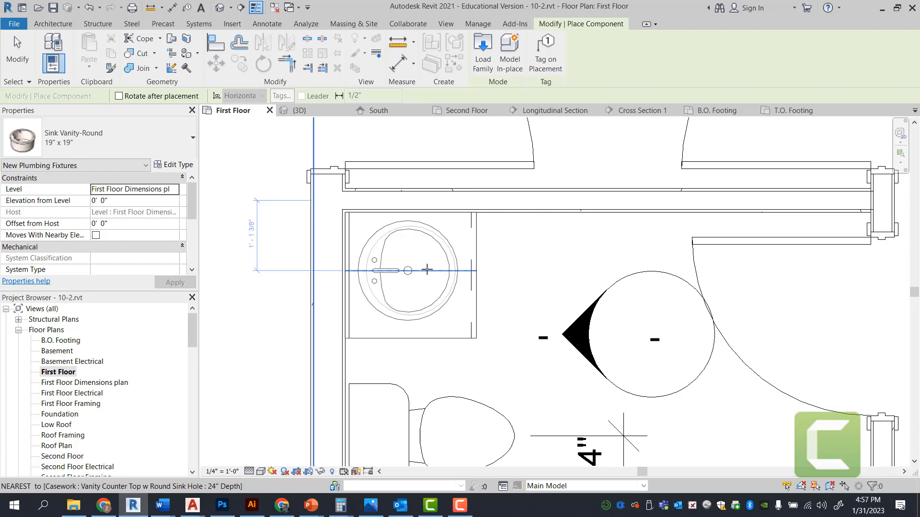
pyautogui.moveTo(427, 270)
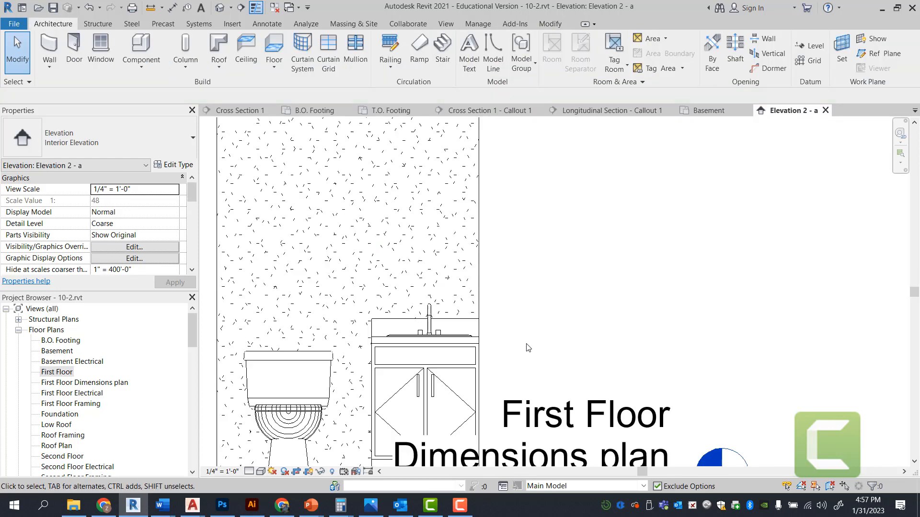
pyautogui.moveTo(365, 274)
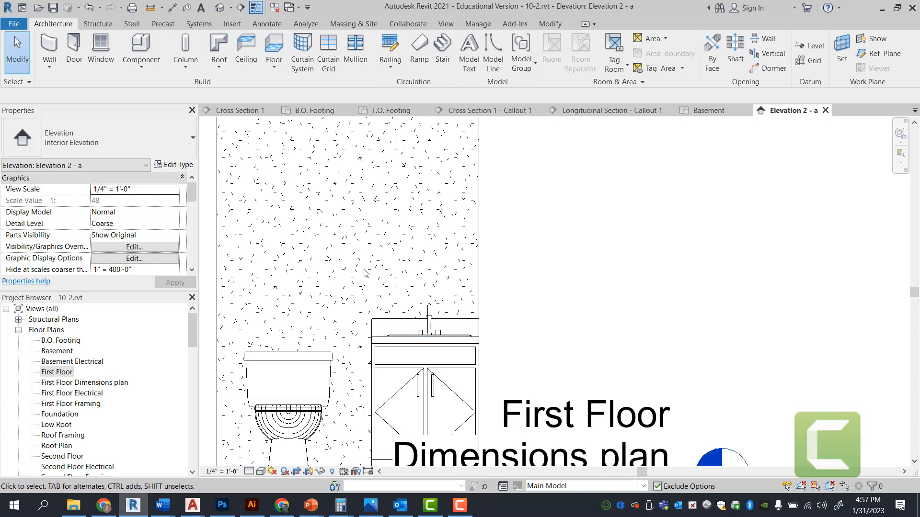
pyautogui.click(422, 331)
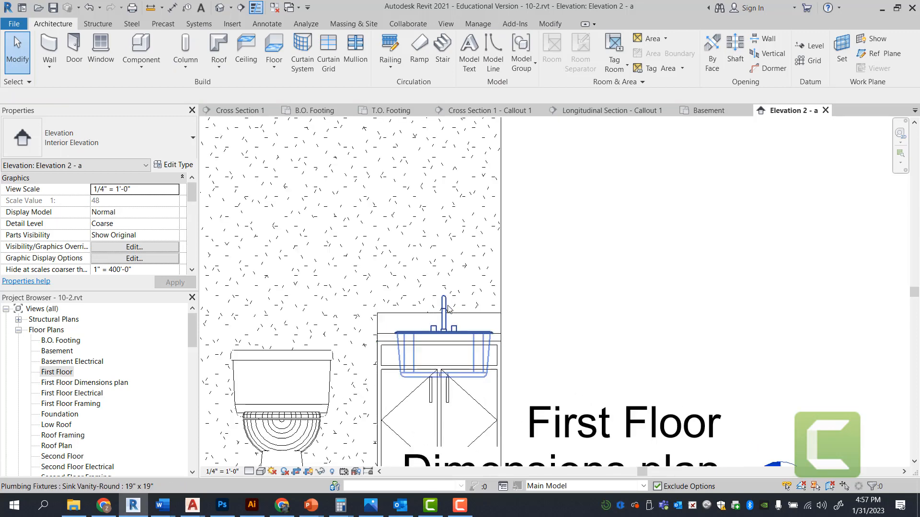
pyautogui.click(384, 321)
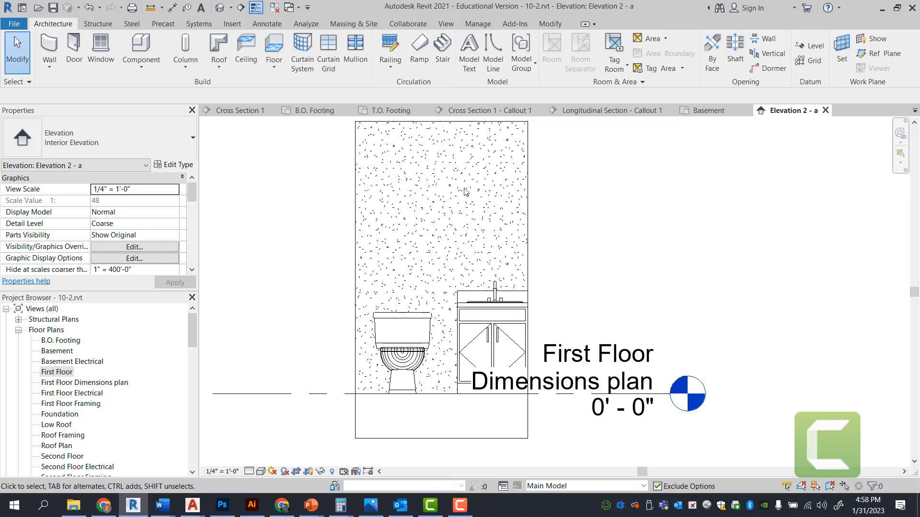
pyautogui.moveTo(496, 271)
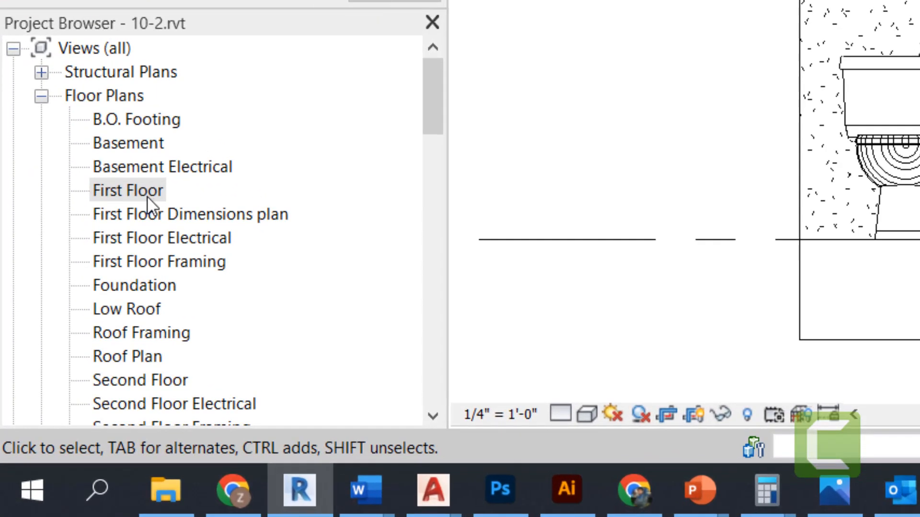
pyautogui.doubleClick(125, 191)
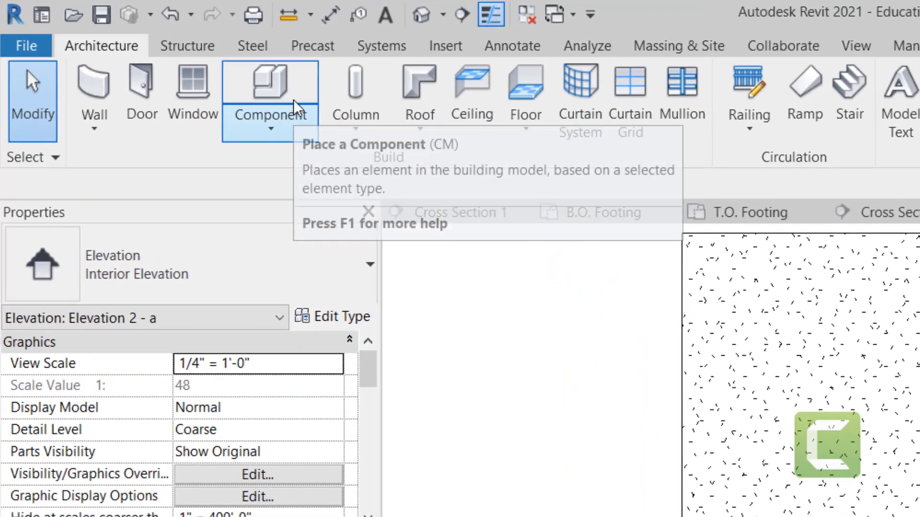
# Load Mirror-Ellipse.rfa from the Furniture library folder into the project
pyautogui.click(270, 82)
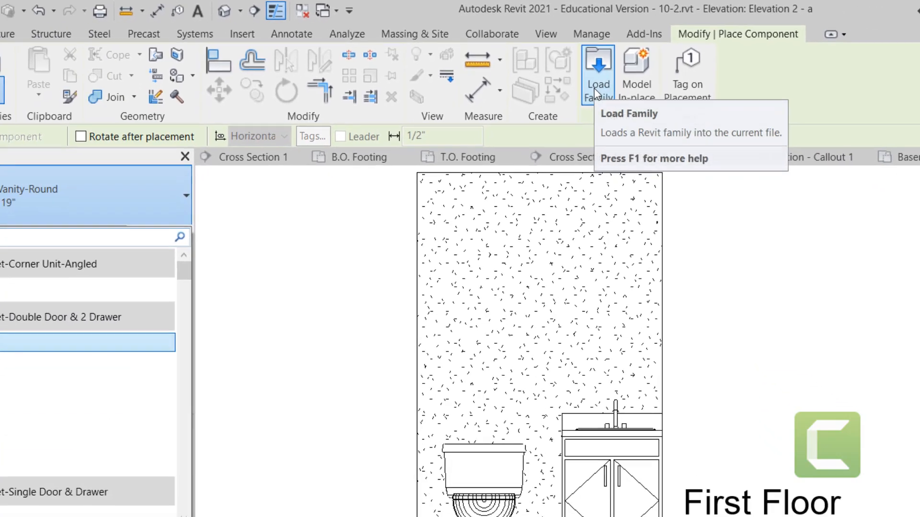
pyautogui.click(598, 62)
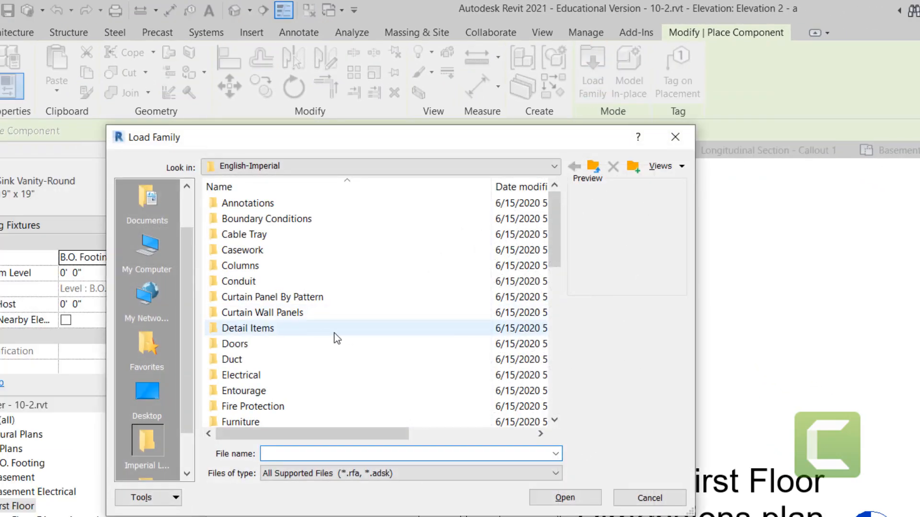
pyautogui.moveTo(253, 422)
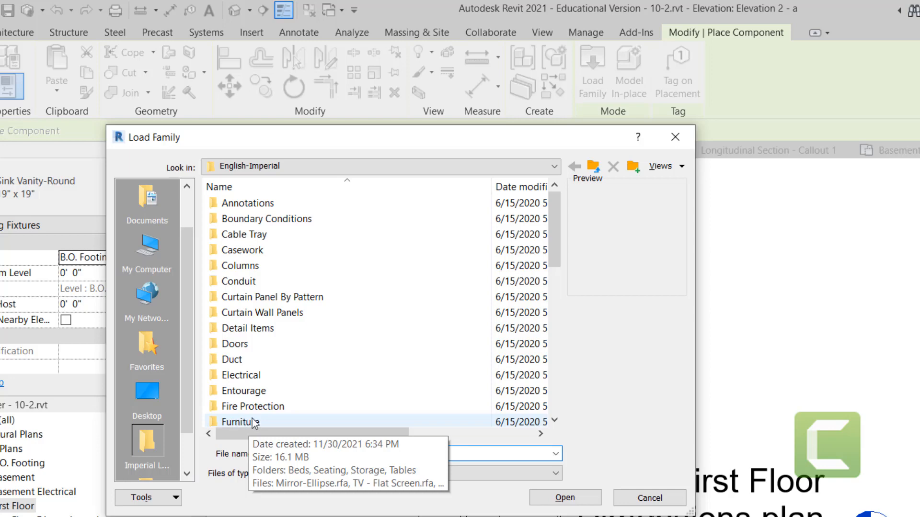
pyautogui.doubleClick(239, 421)
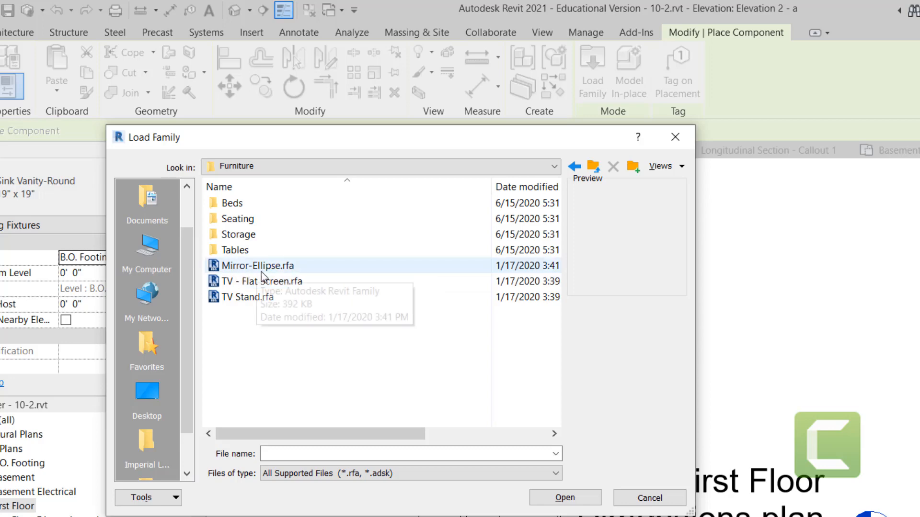
pyautogui.click(256, 265)
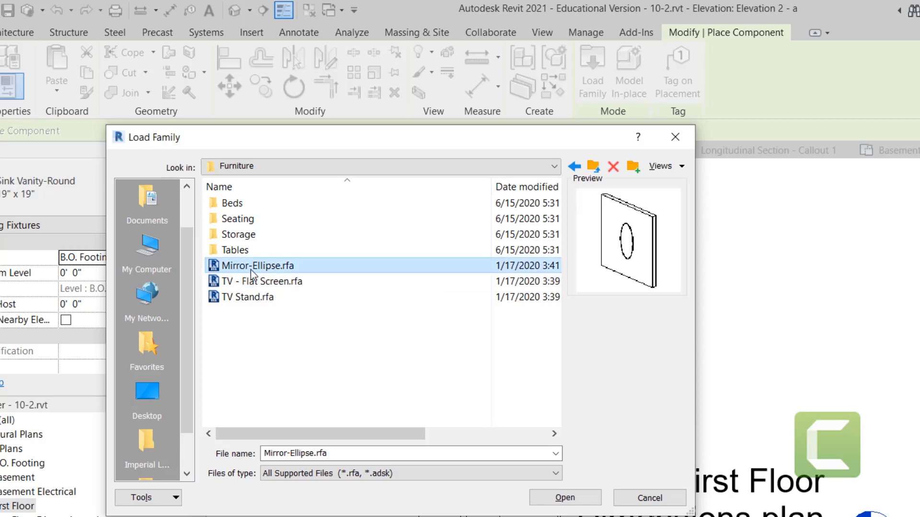
pyautogui.moveTo(273, 271)
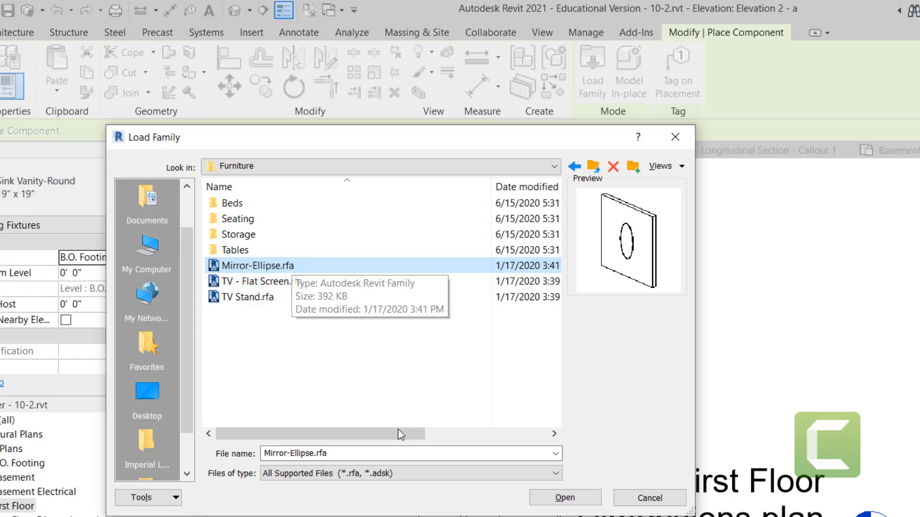
pyautogui.moveTo(222, 283)
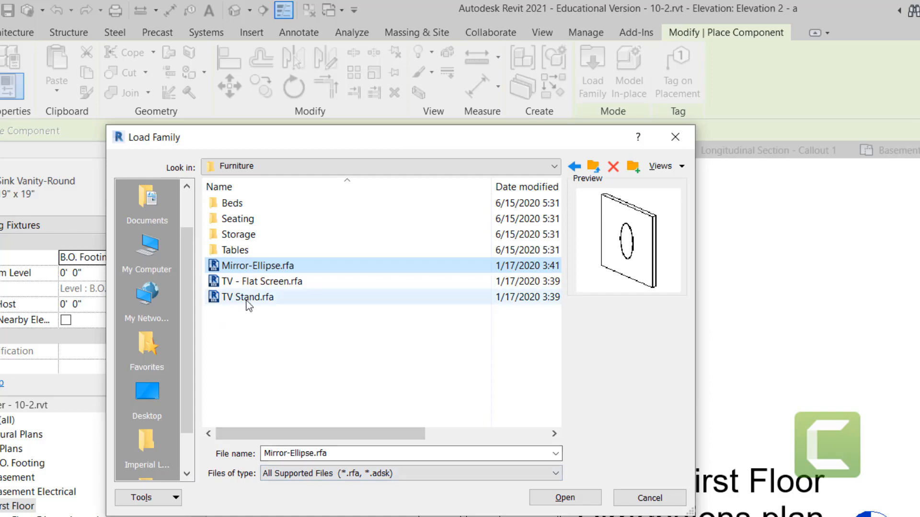
pyautogui.click(650, 498)
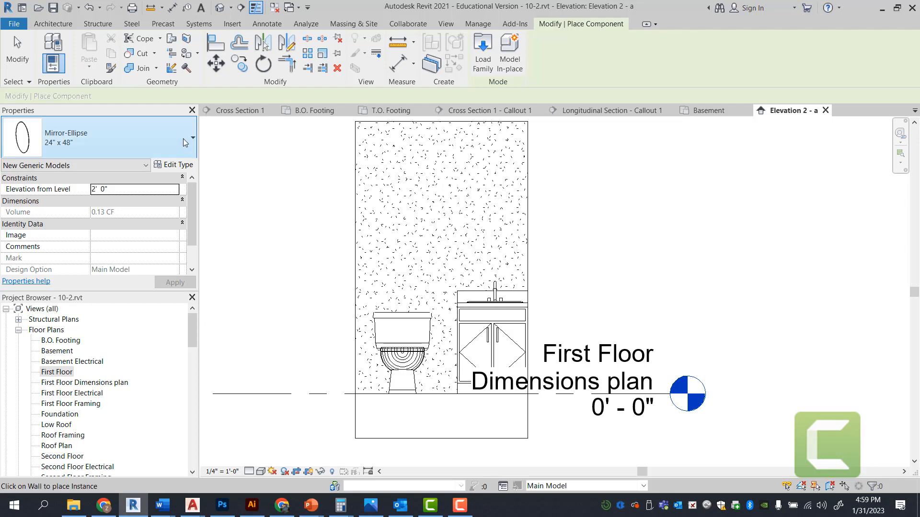
# Choose the Mirror-Ellipse 18" x 36" size from the family types
pyautogui.click(190, 138)
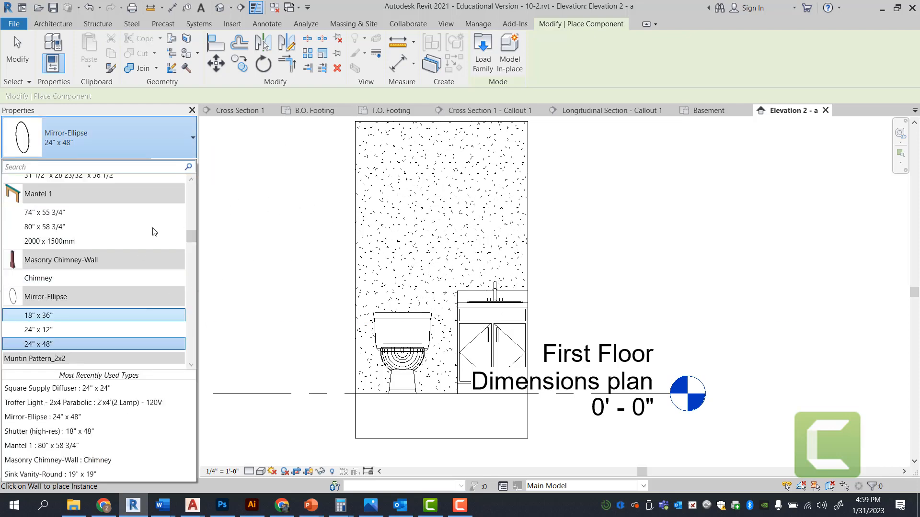
pyautogui.click(36, 330)
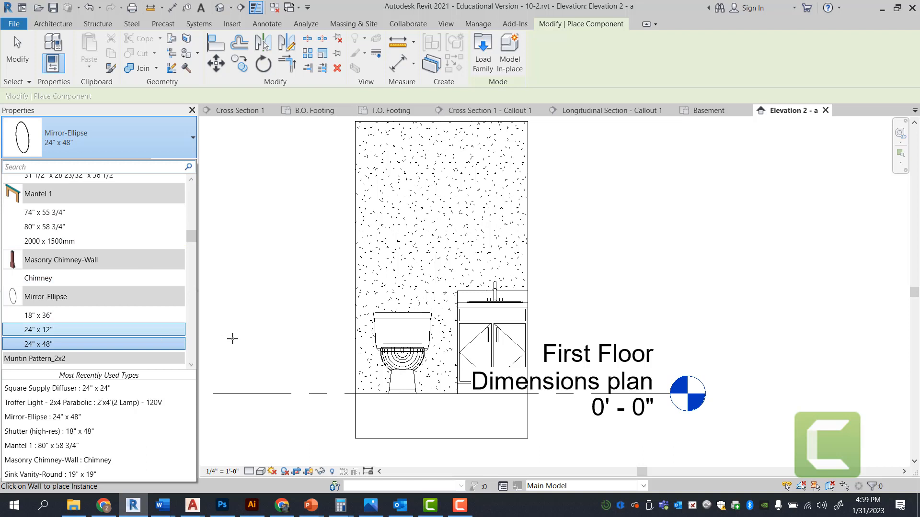
pyautogui.moveTo(184, 361)
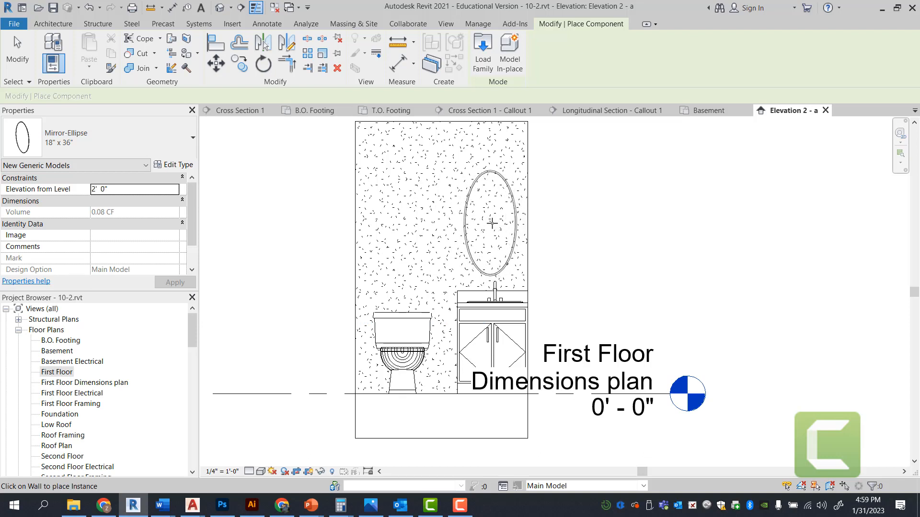
pyautogui.moveTo(495, 221)
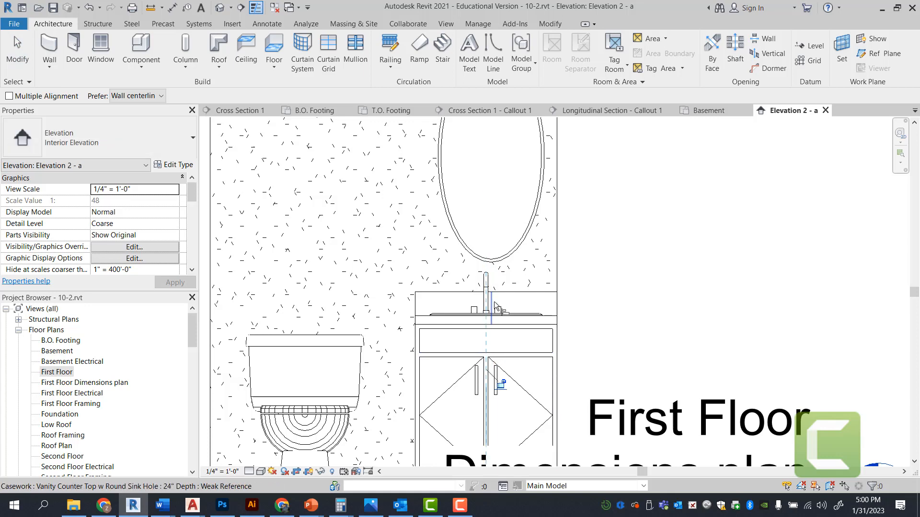
# Align the oval mirror's center to the sink's centerline above the vanity
pyautogui.click(486, 340)
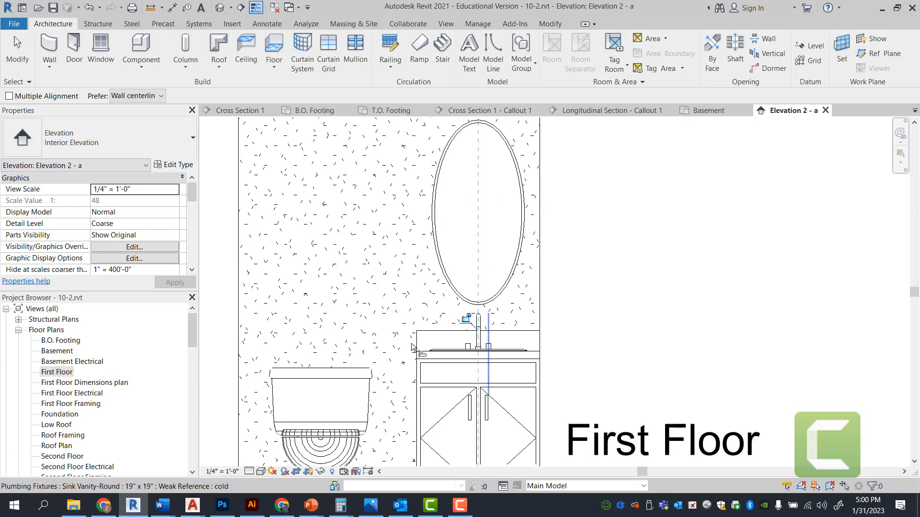
pyautogui.doubleClick(56, 372)
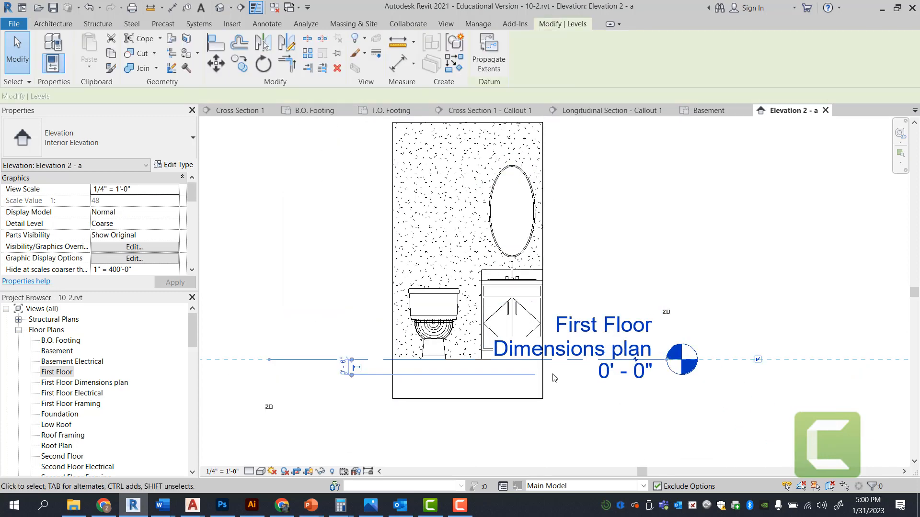
# Deselect the level line so the elevation's view scale can be changed to 1/2" = 1'-0"
pyautogui.click(223, 471)
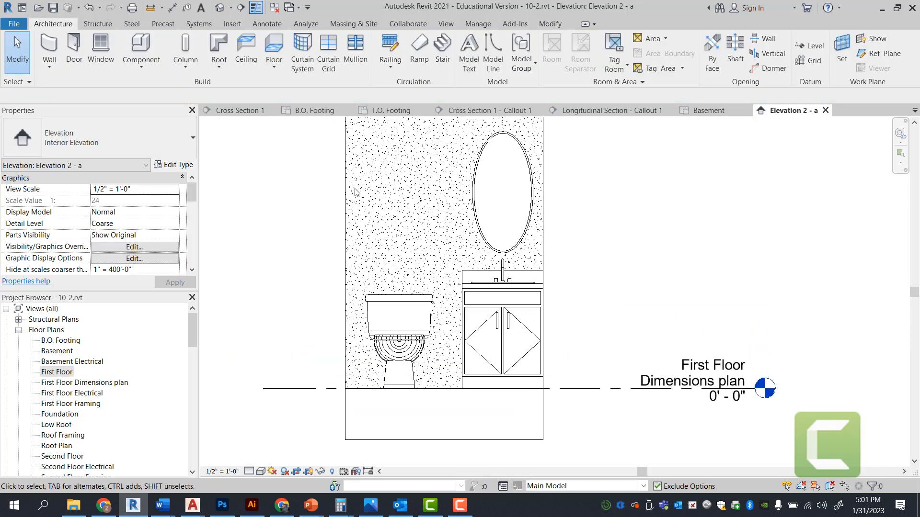
pyautogui.moveTo(401, 203)
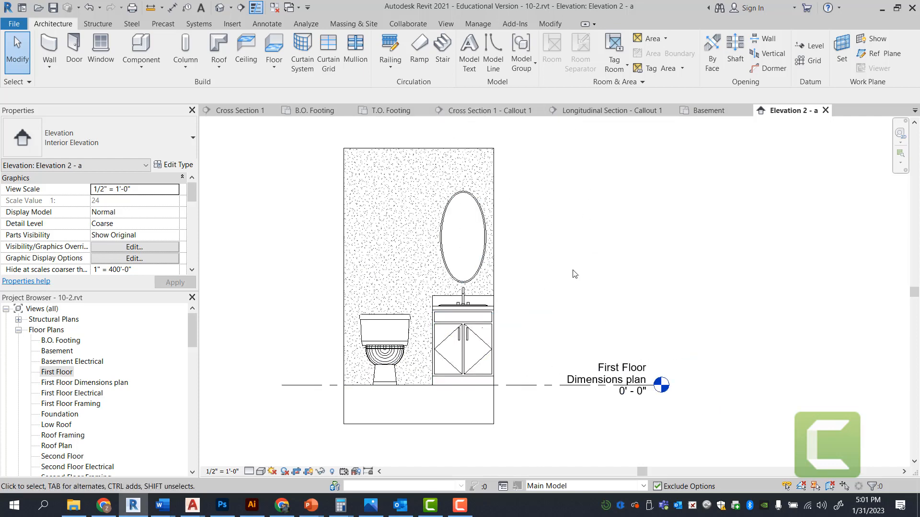
pyautogui.moveTo(580, 292)
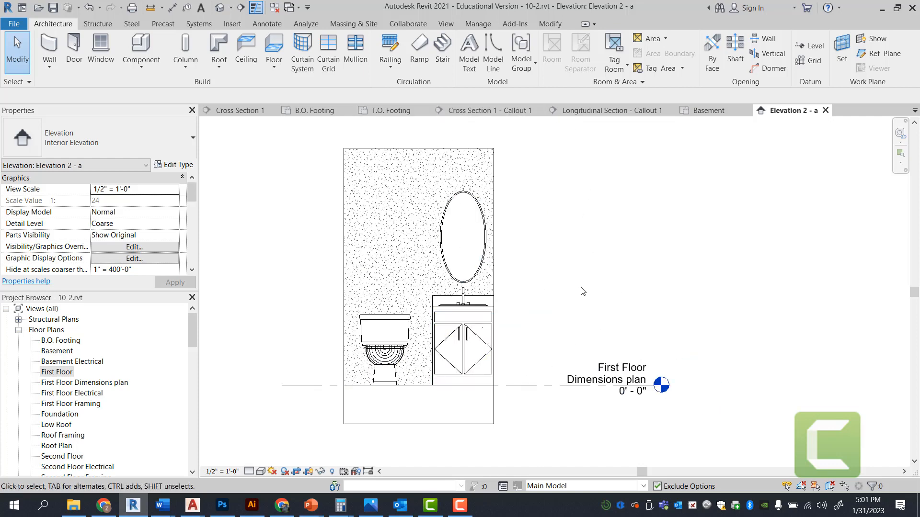
pyautogui.moveTo(595, 311)
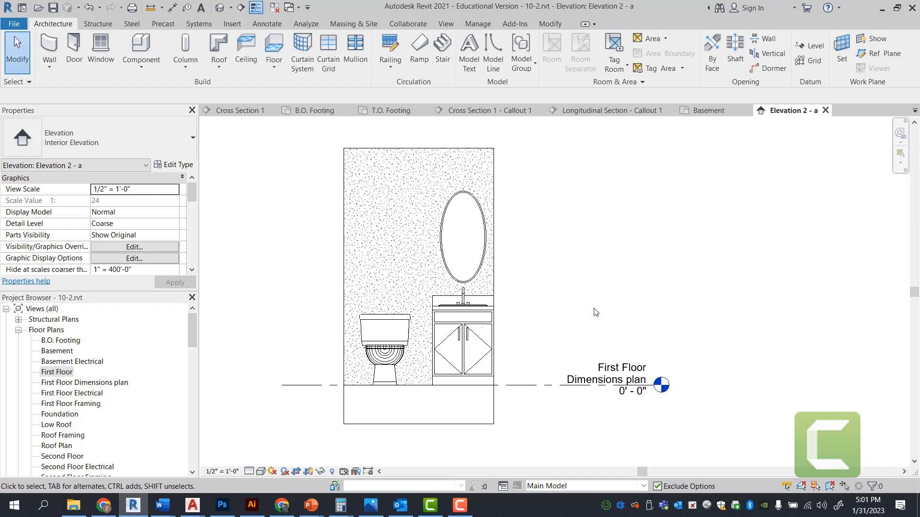
pyautogui.moveTo(373, 211)
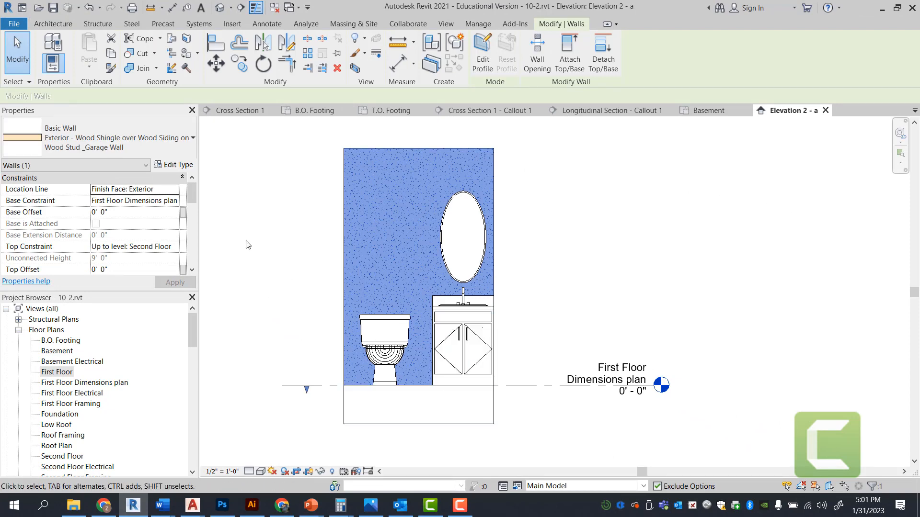
# In the wall type's structure, set the Gypsum Wall Board surface pattern to no pattern
pyautogui.click(177, 164)
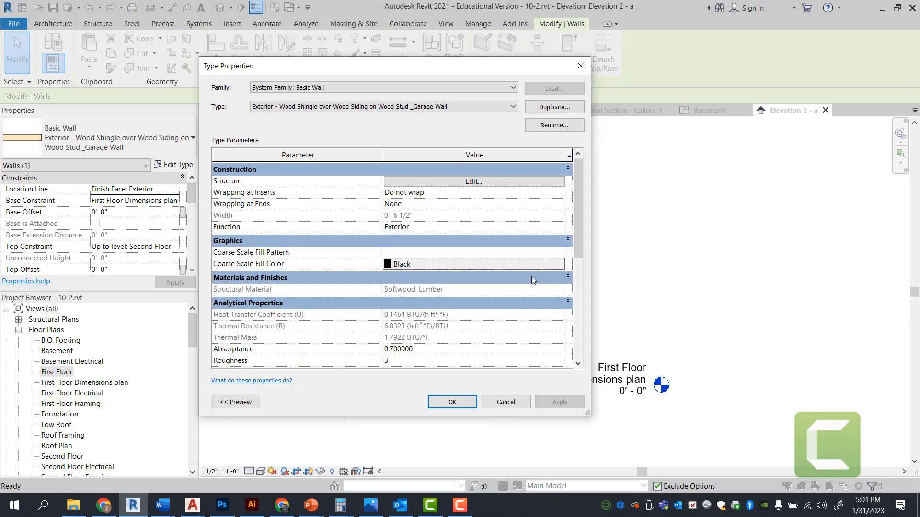
pyautogui.click(474, 181)
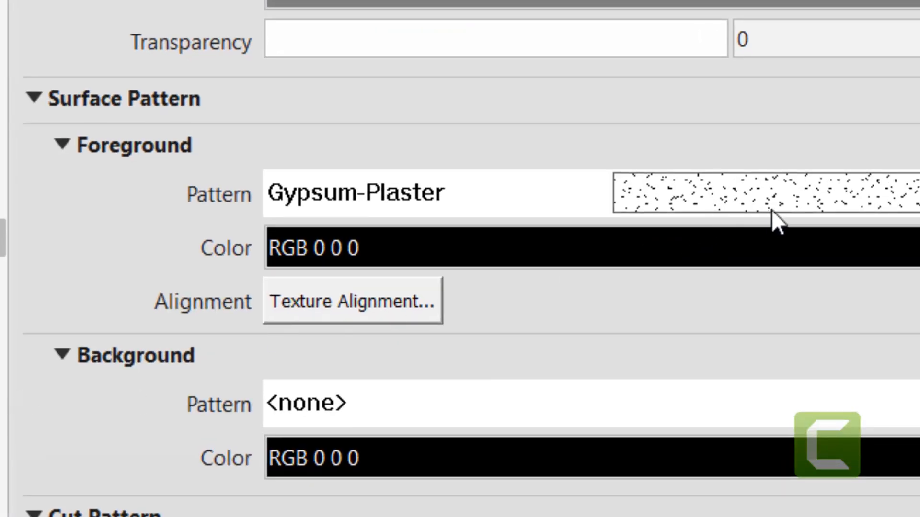
pyautogui.click(763, 199)
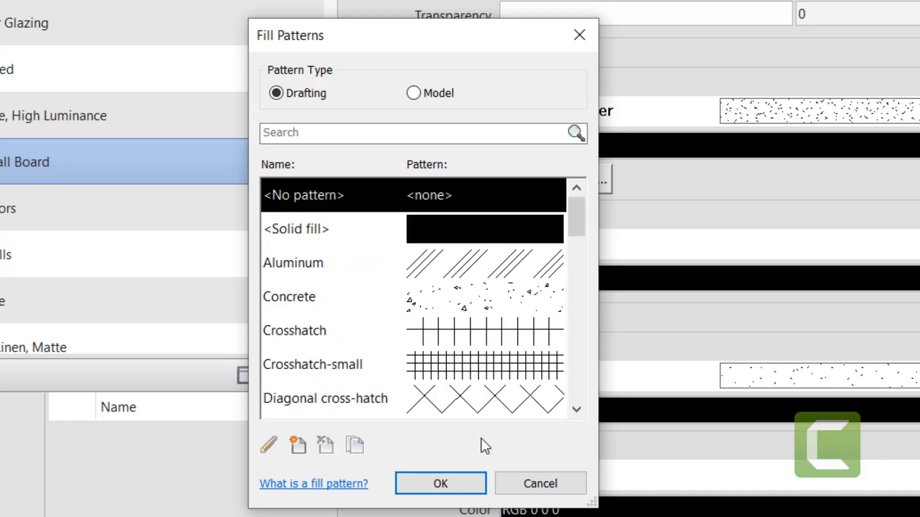
pyautogui.click(440, 484)
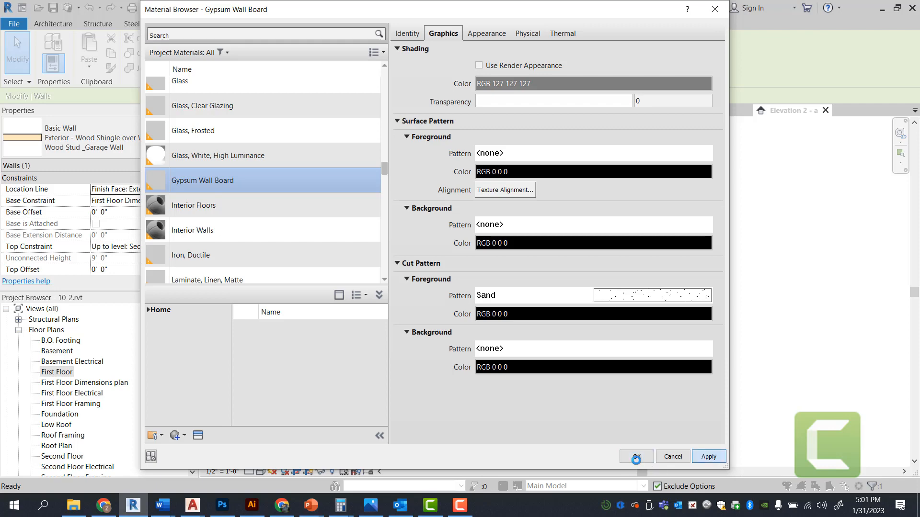
# Accept the material change and apply it through the wall structure and type dialogs
pyautogui.click(636, 456)
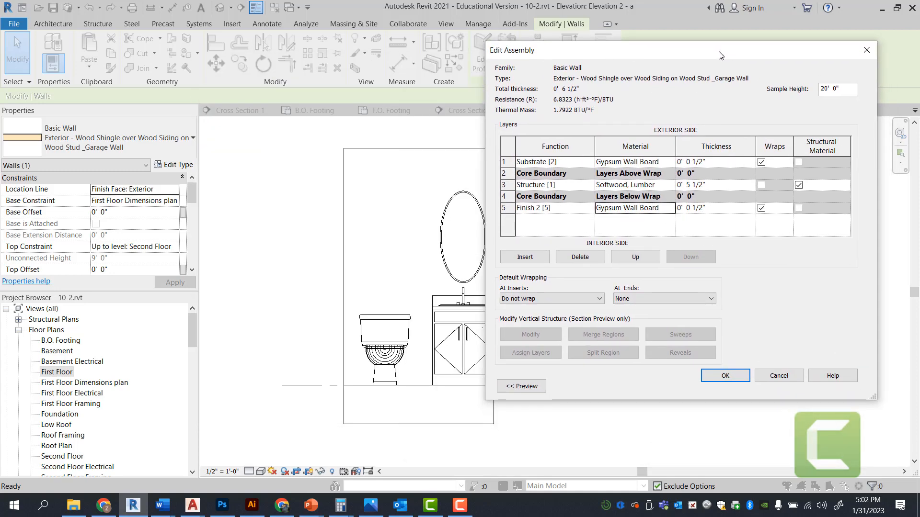
pyautogui.moveTo(430, 270)
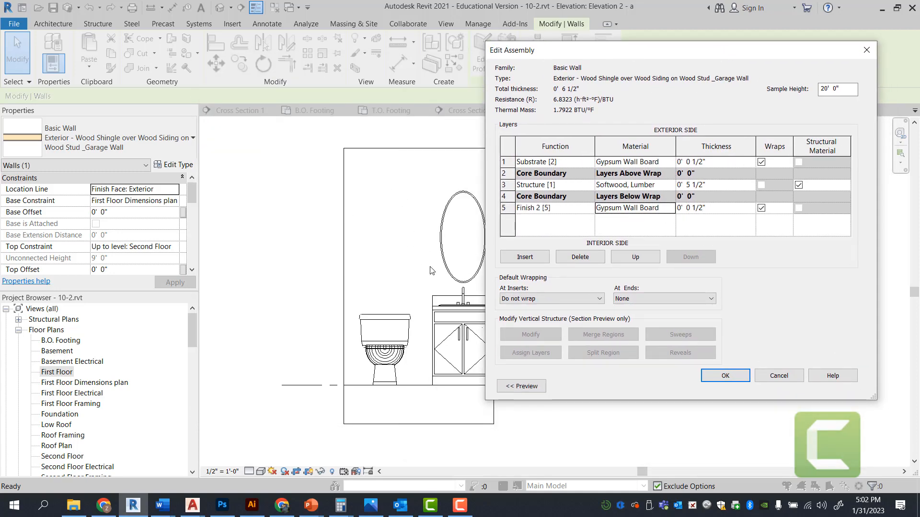
pyautogui.click(725, 375)
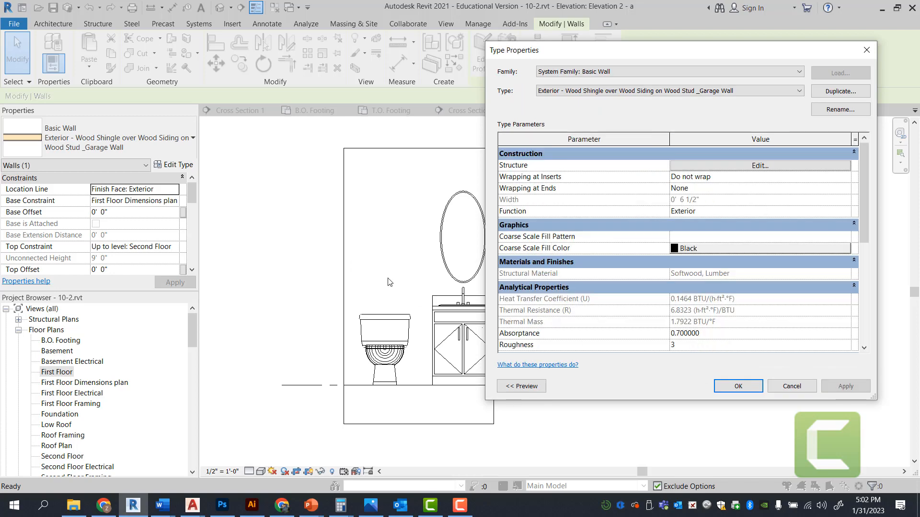
pyautogui.click(738, 386)
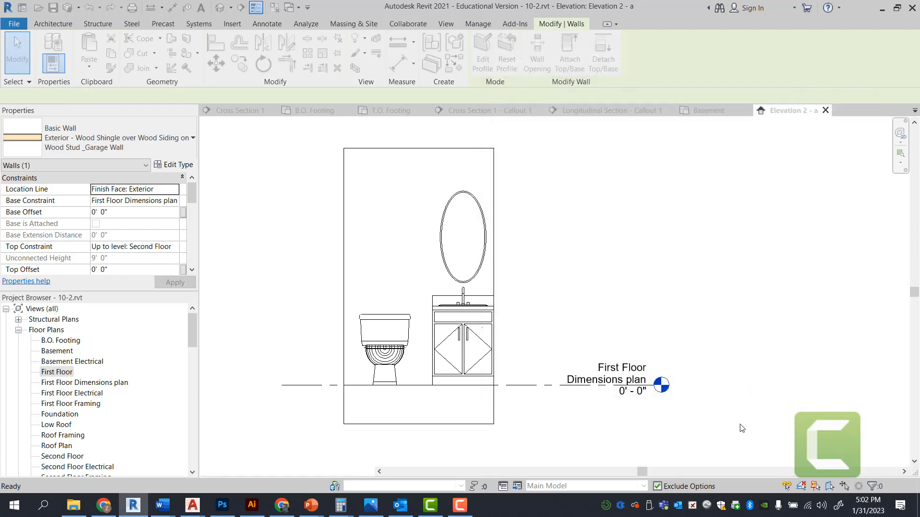
pyautogui.click(462, 346)
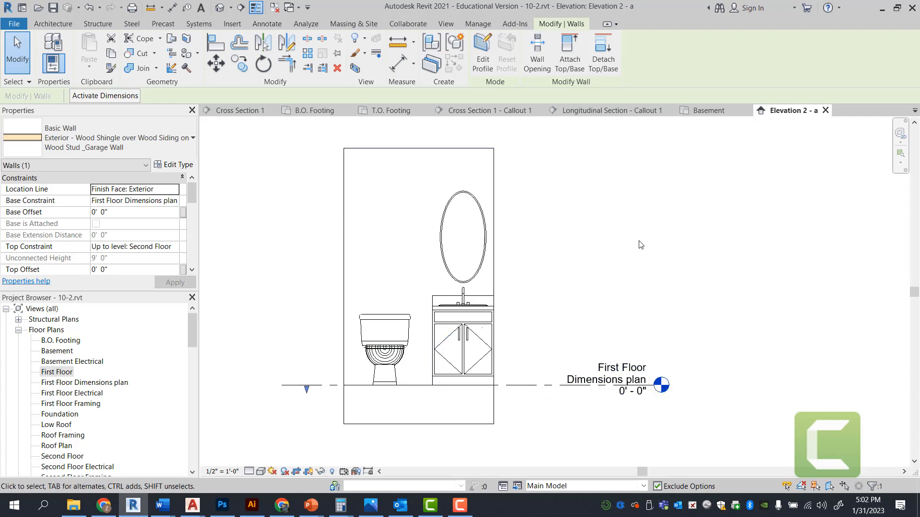
# Switch to the Second Floor plan and zoom to the bathroom with its toilet and tubs
pyautogui.doubleClick(63, 435)
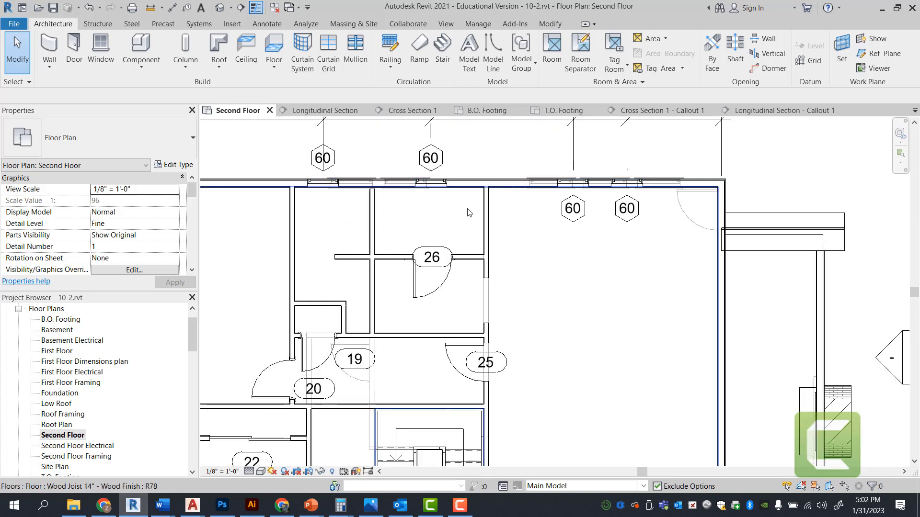
pyautogui.moveTo(420, 182)
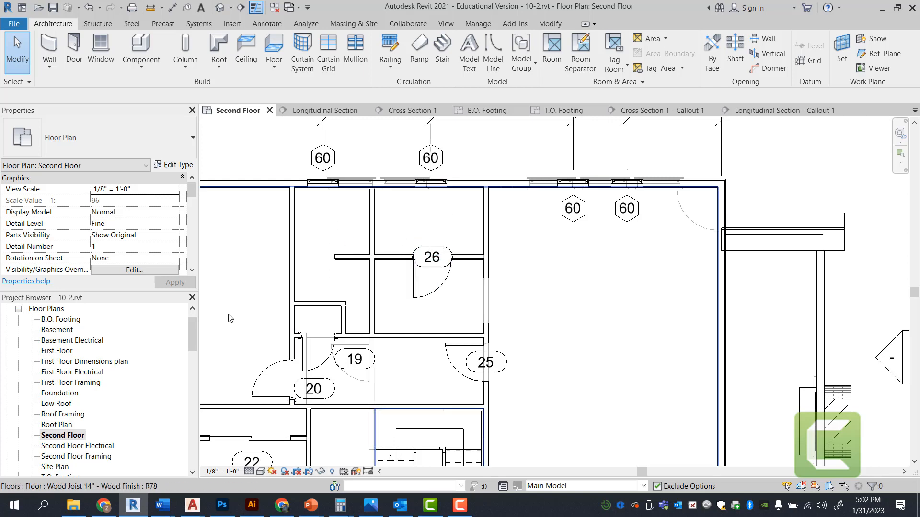
pyautogui.click(313, 350)
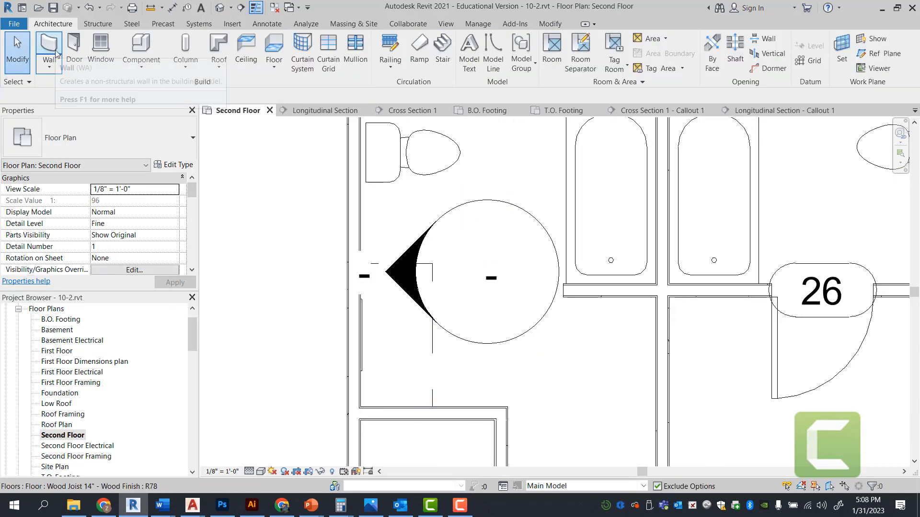
pyautogui.click(141, 47)
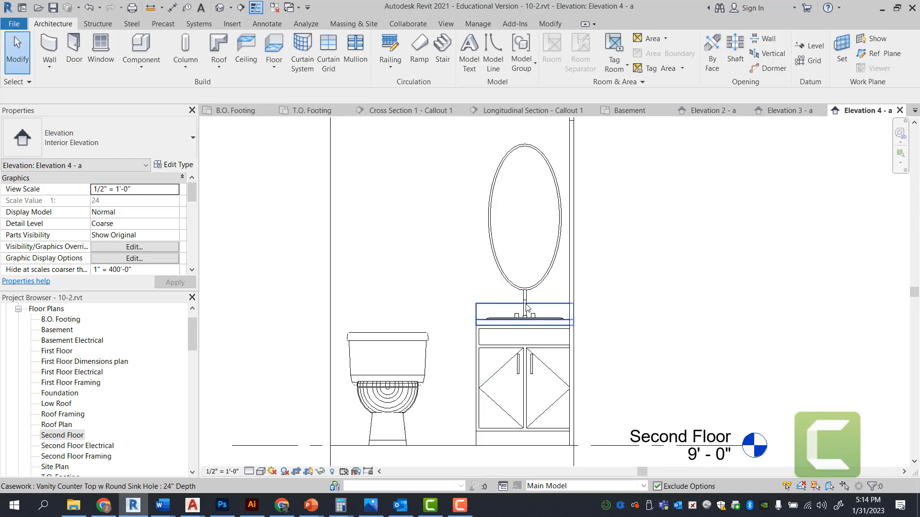
pyautogui.moveTo(537, 400)
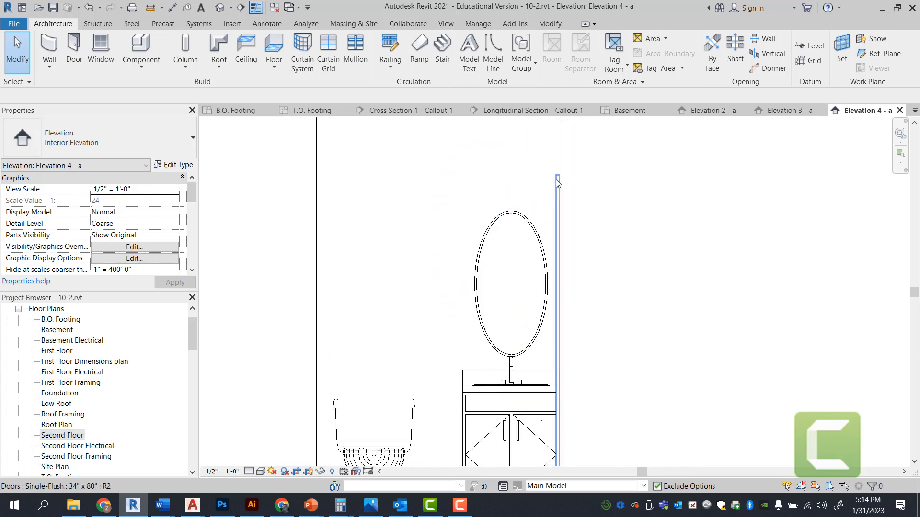
# Inspect the double-door vanity cabinet and its countertop in the second-floor bath elevation
pyautogui.click(513, 412)
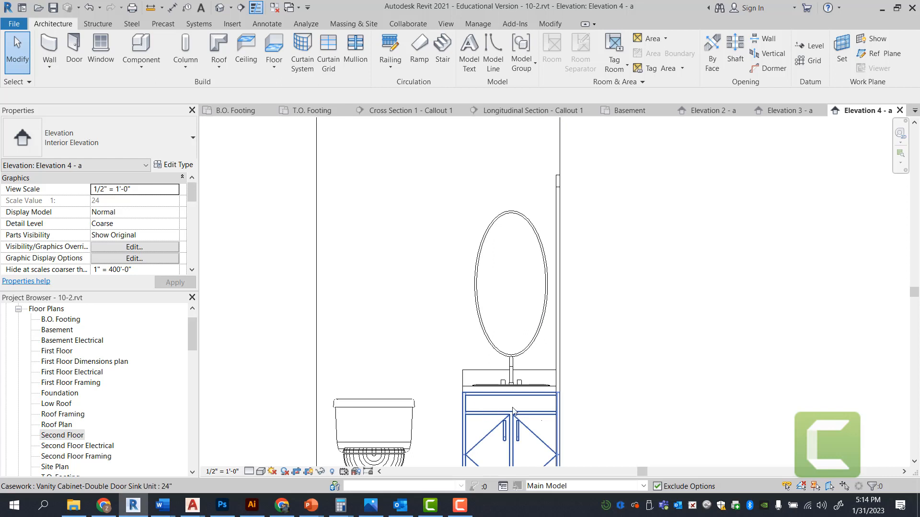
pyautogui.click(508, 386)
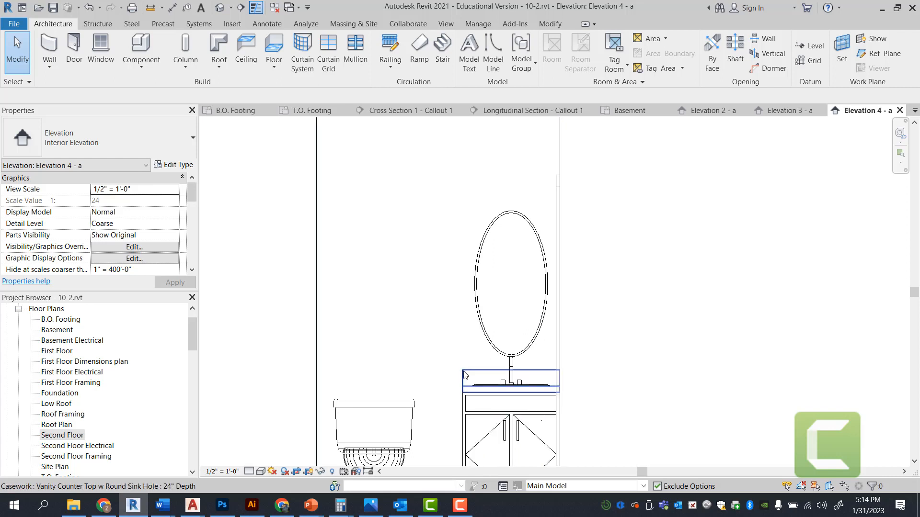
pyautogui.moveTo(508, 402)
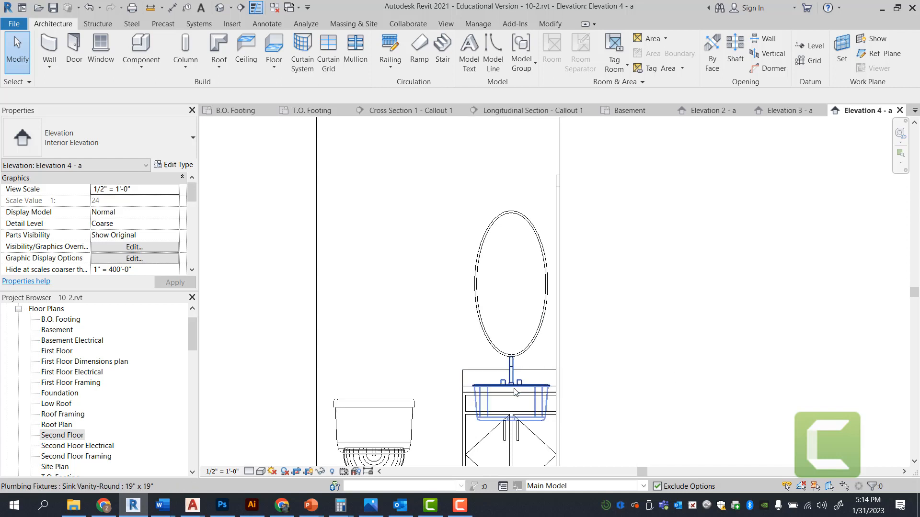
pyautogui.click(517, 413)
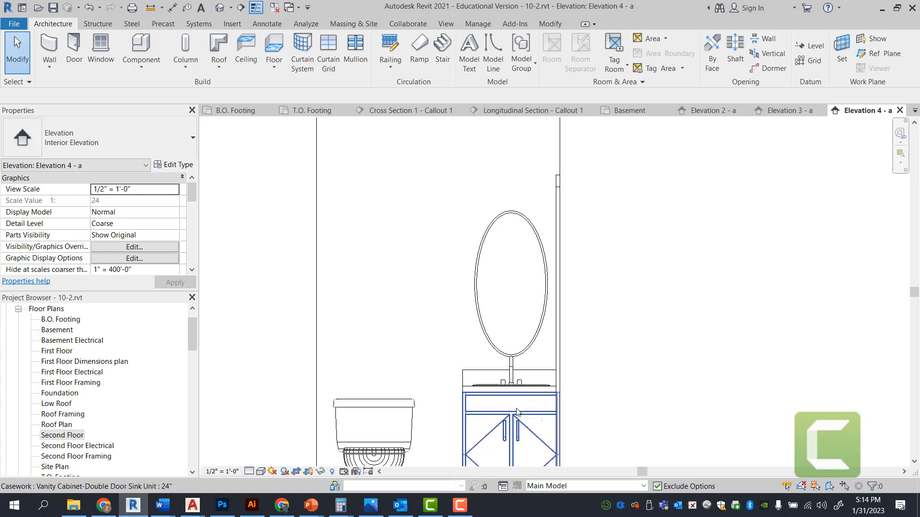